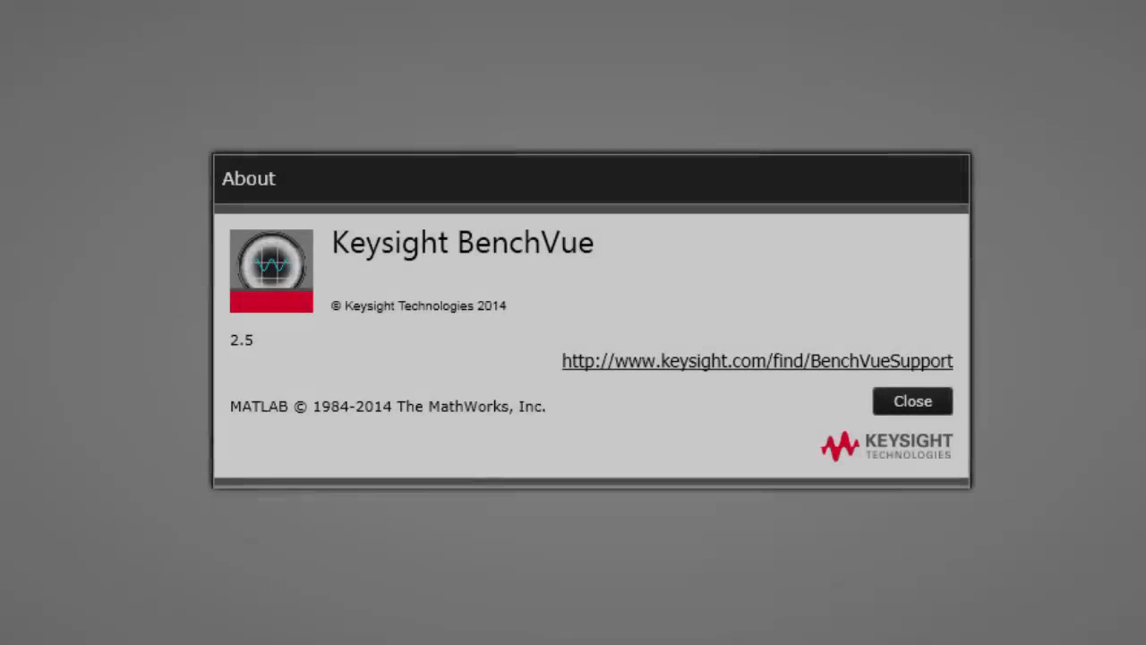
mouse_move(1083, 436)
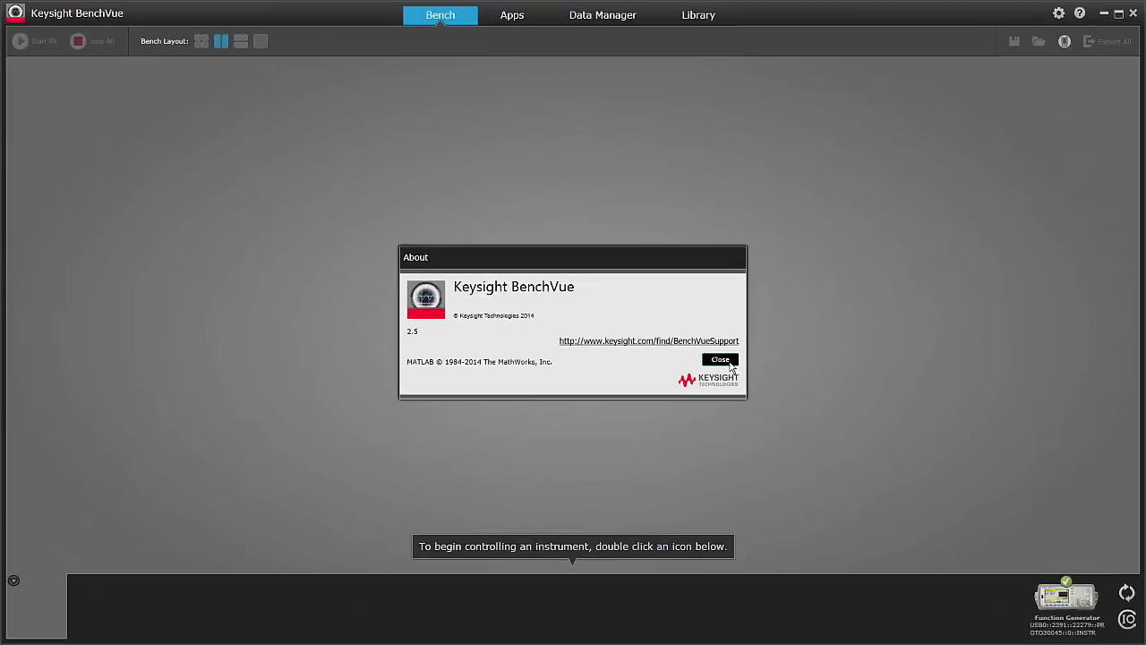
- Dismiss the BenchVue 2.5 About dialog to reveal the empty Bench workspace
click(720, 360)
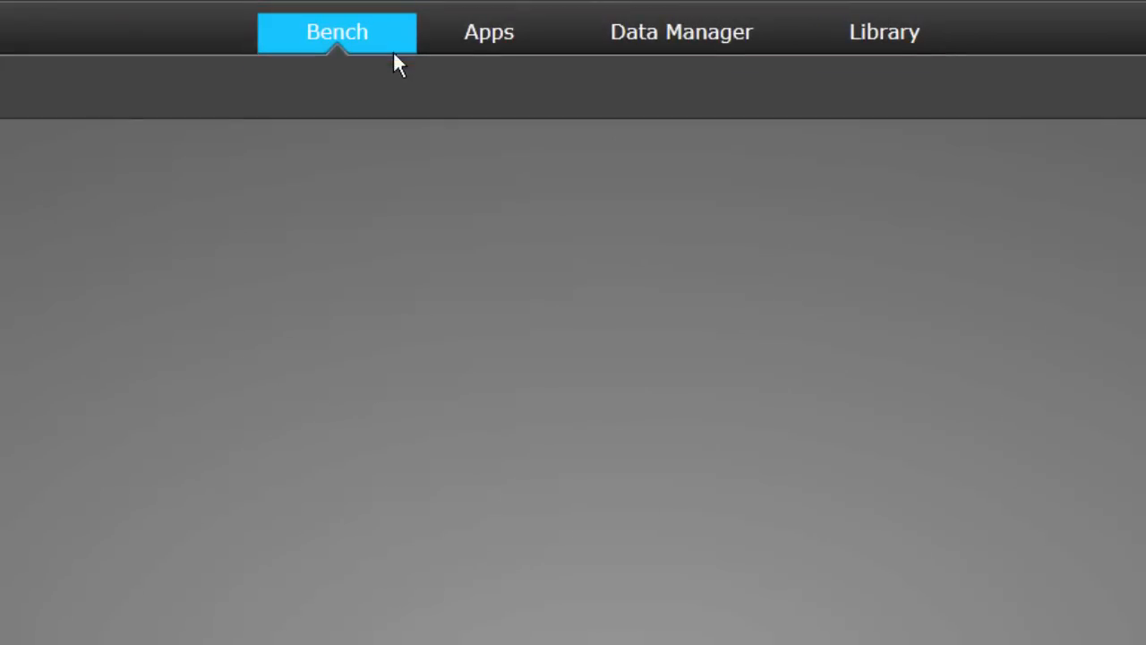
- Wait on the empty Bench for the oscilloscope to join the Function Generator in the tray
click(489, 32)
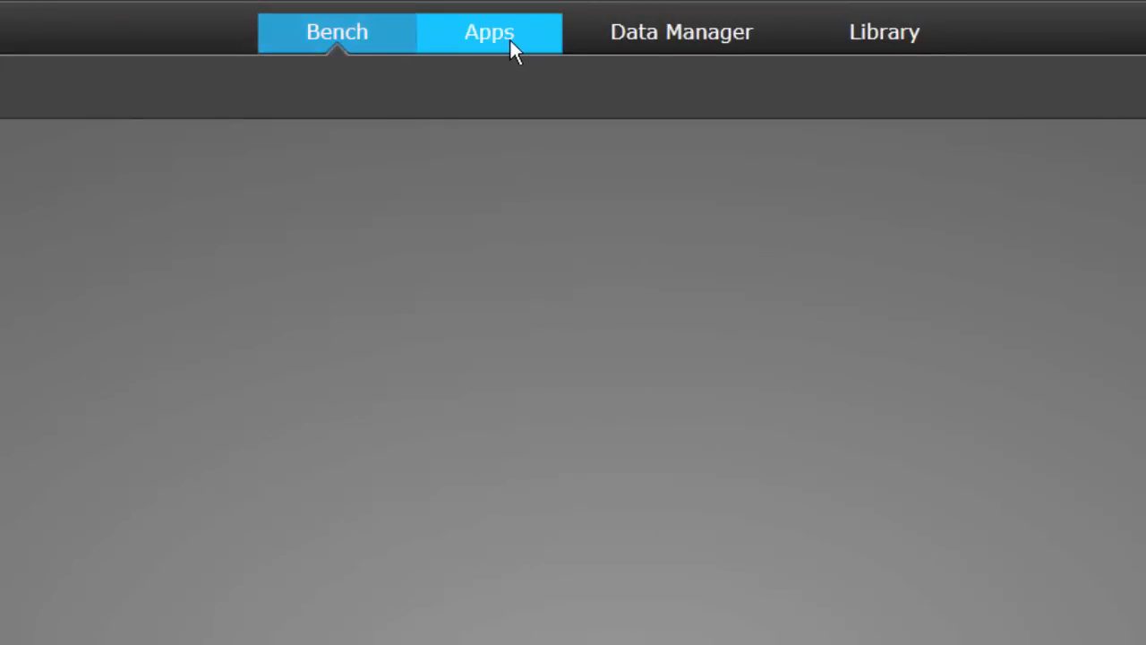
mouse_move(529, 49)
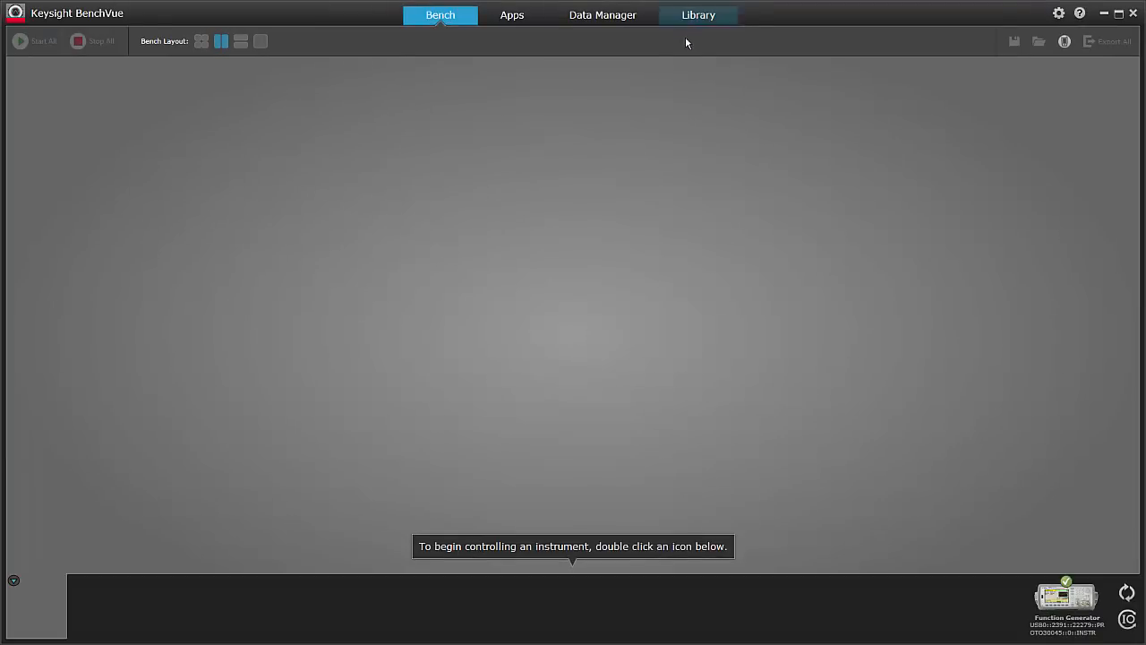
mouse_move(684, 75)
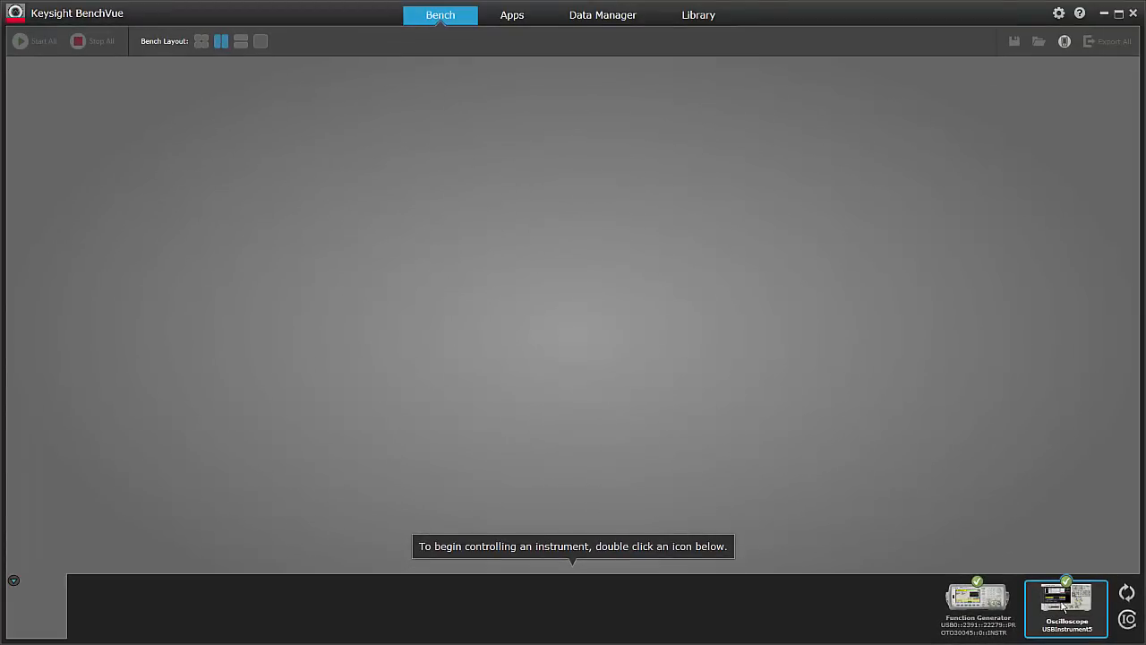
- Open the oscilloscope and cycle channel 1 through square, ramp and pulse, ending on noise
double_click(1065, 604)
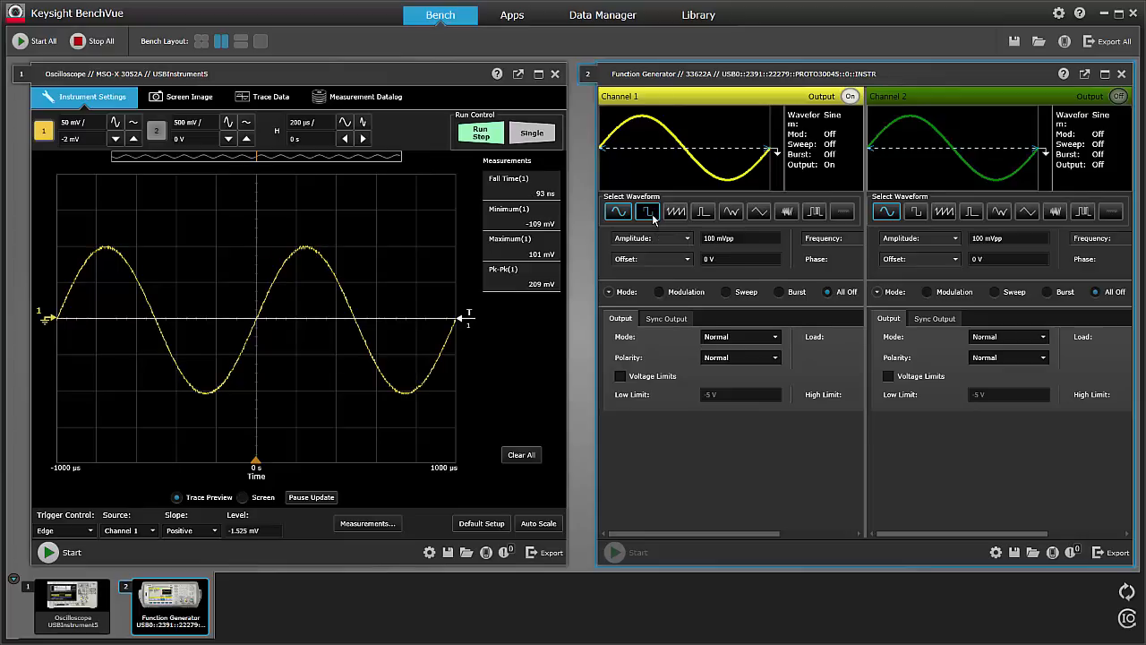
click(646, 211)
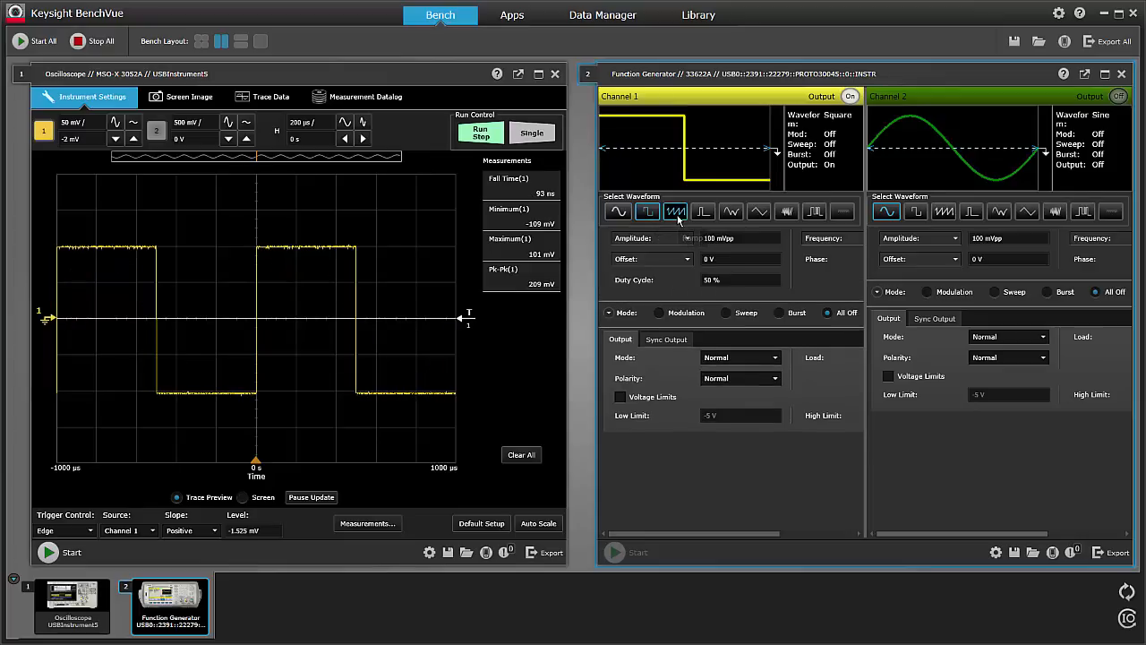
click(704, 212)
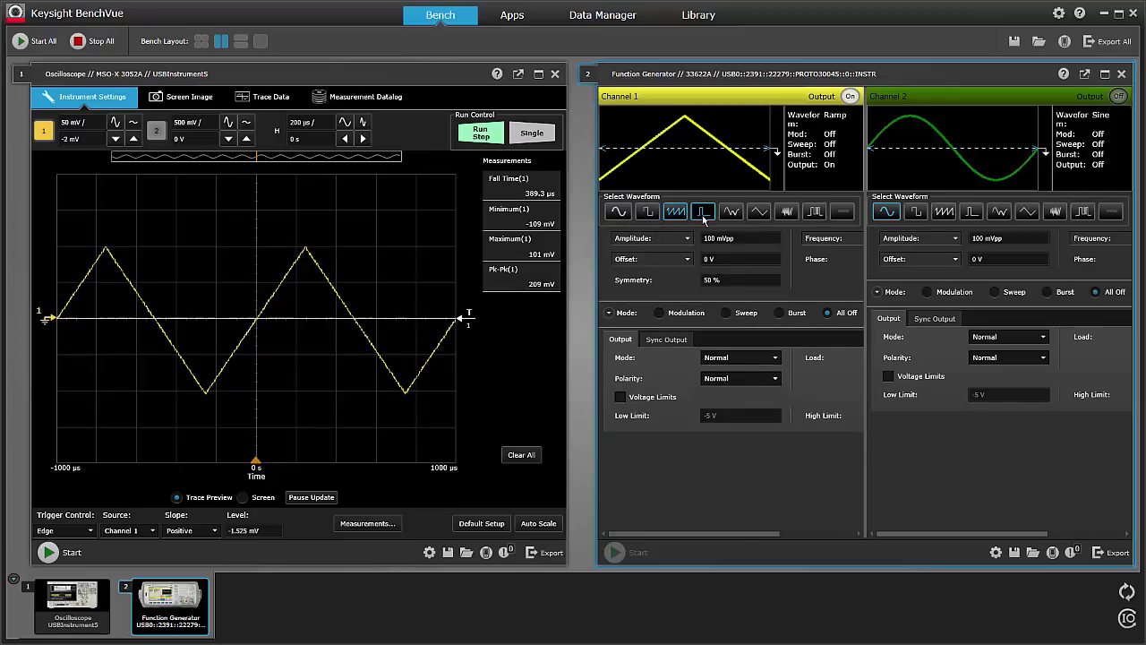
click(703, 212)
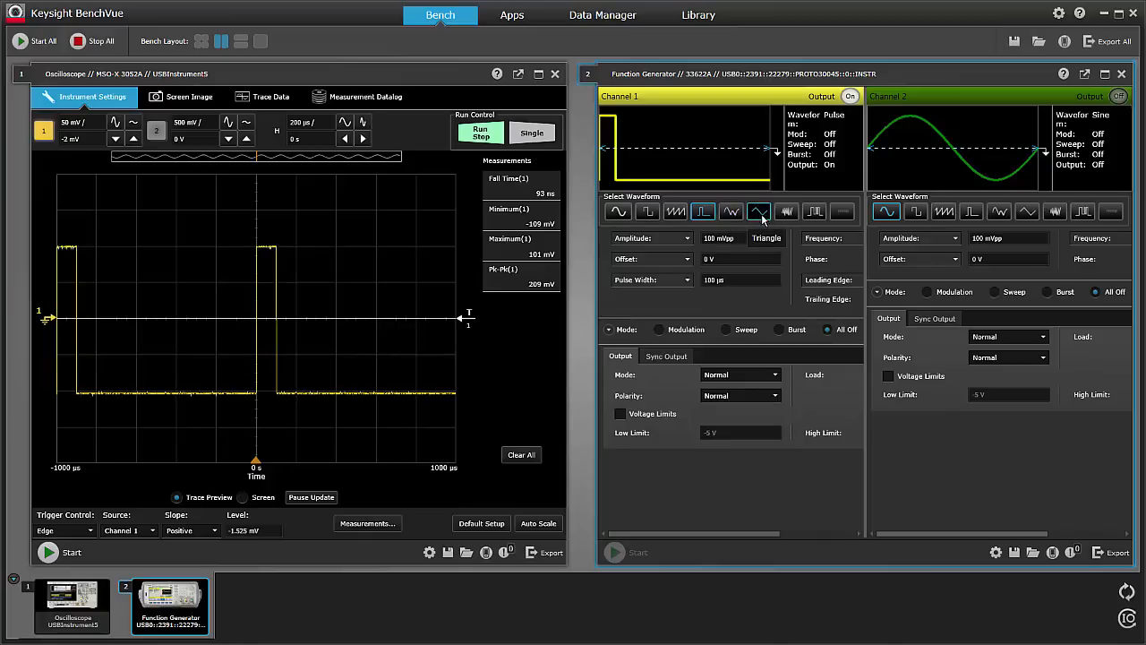
click(786, 211)
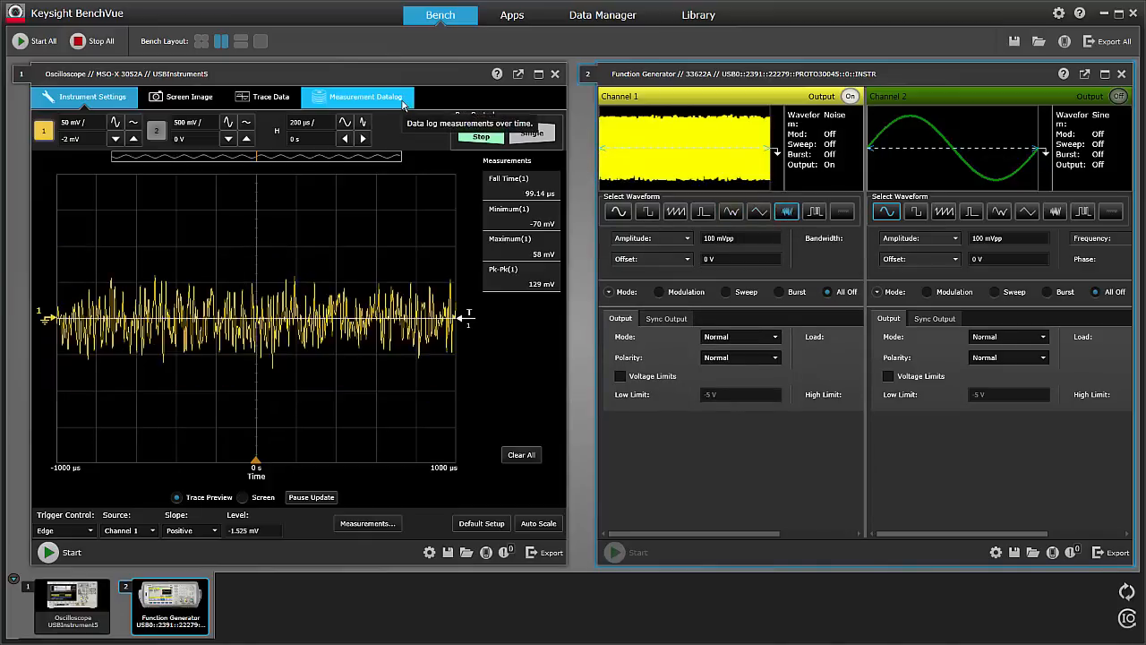
- Start logging in the oscilloscope's Measurement Datalog view, then switch channel 1 to ramp
click(366, 97)
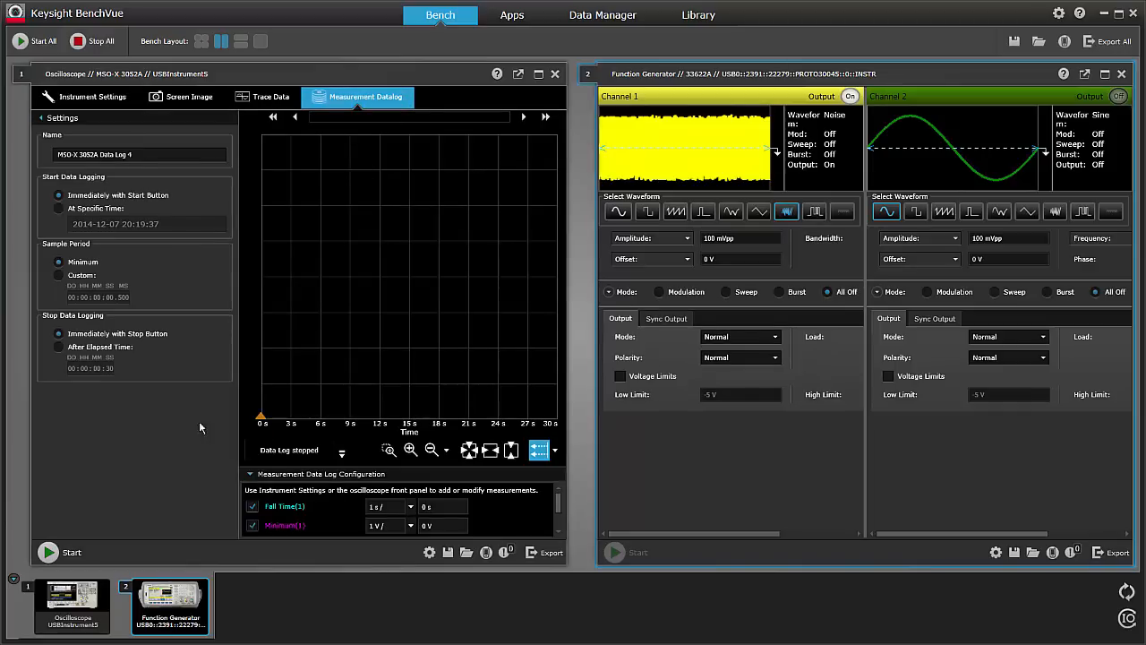
click(47, 551)
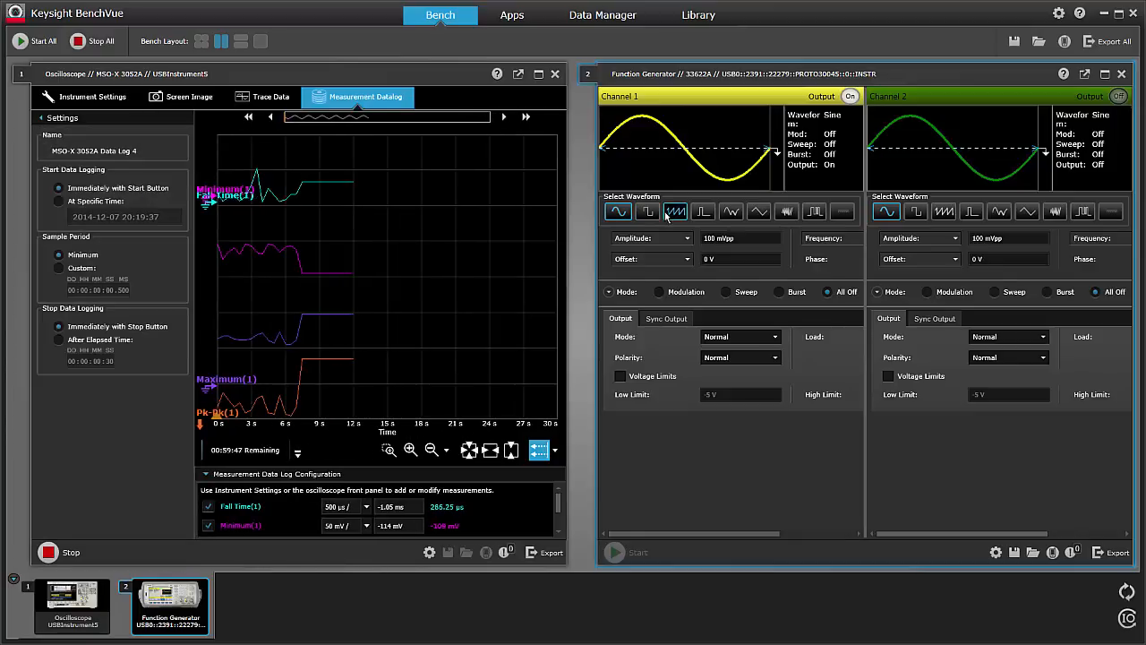
click(703, 211)
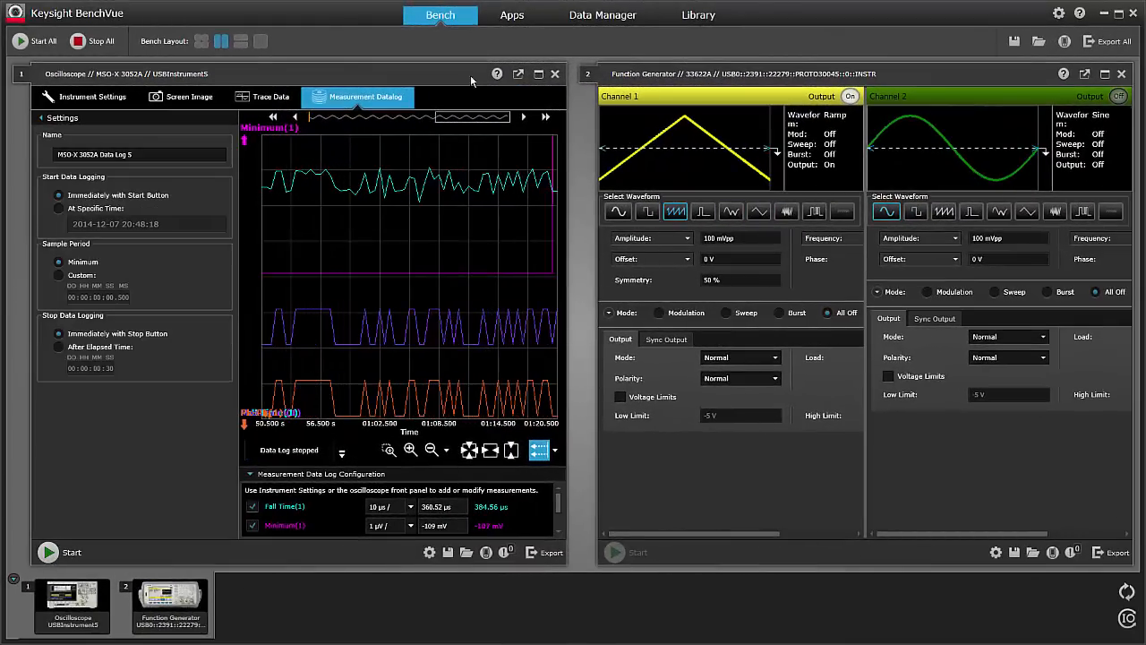
- Browse the Apps catalog tiles and show the BenchVue Oscilloscope app details
click(511, 14)
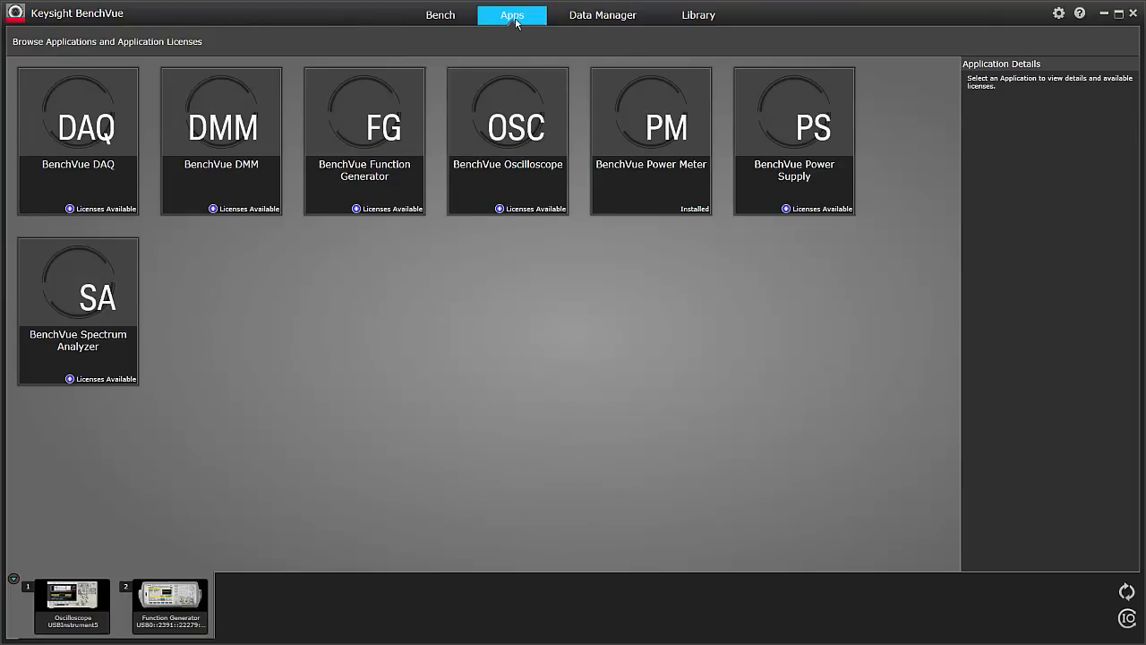
mouse_move(117, 65)
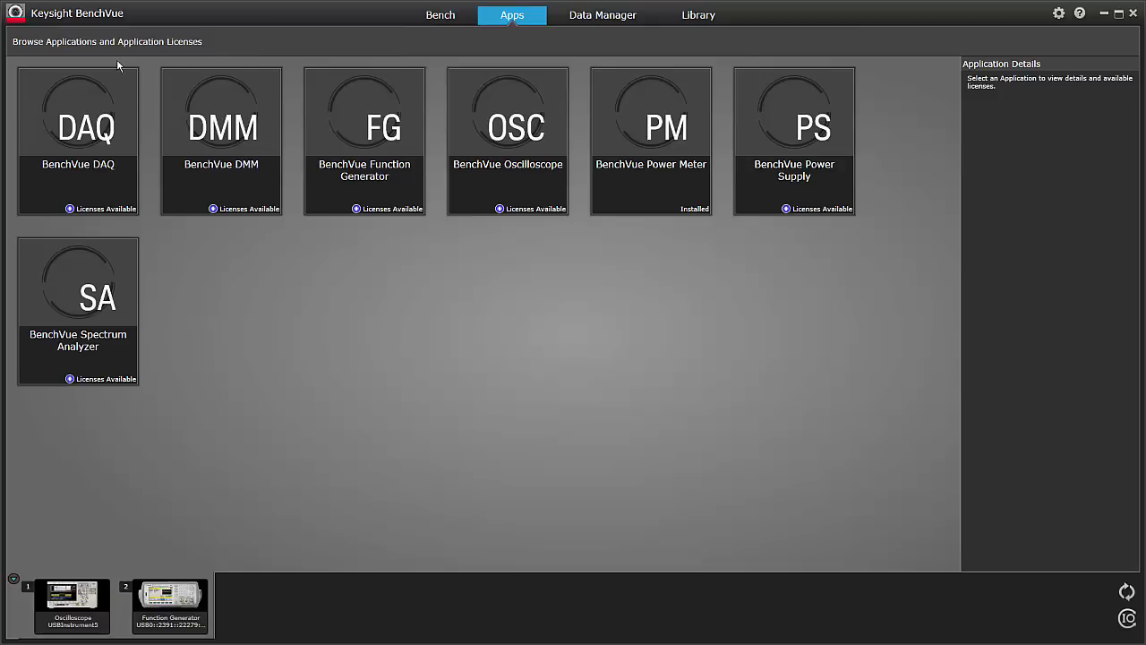
click(78, 125)
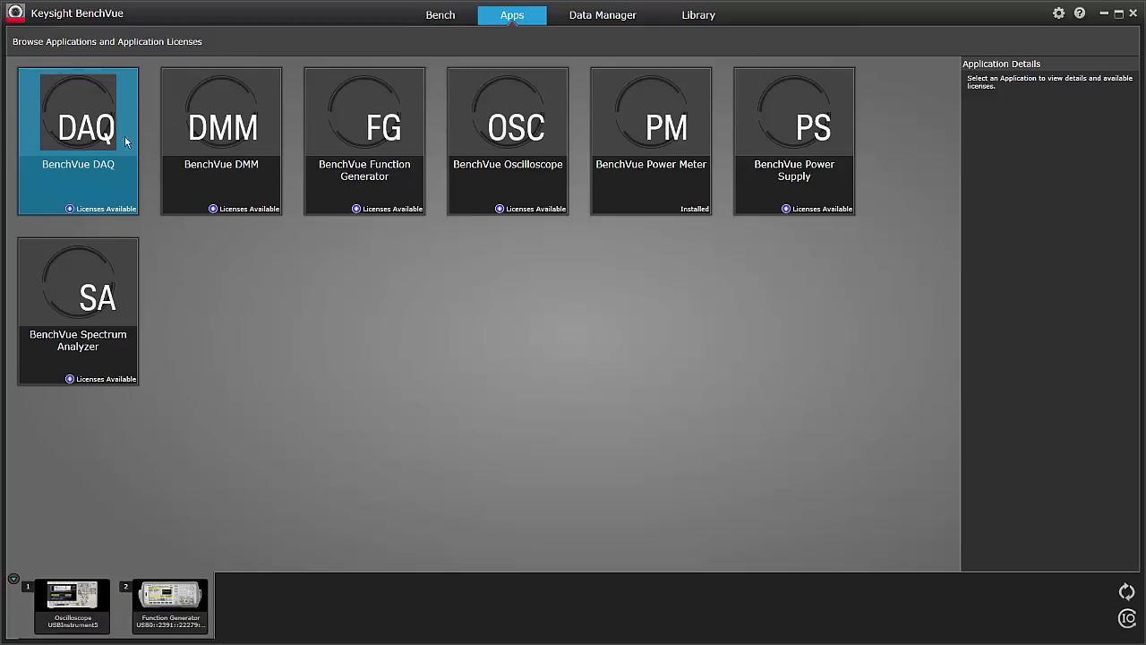
click(365, 126)
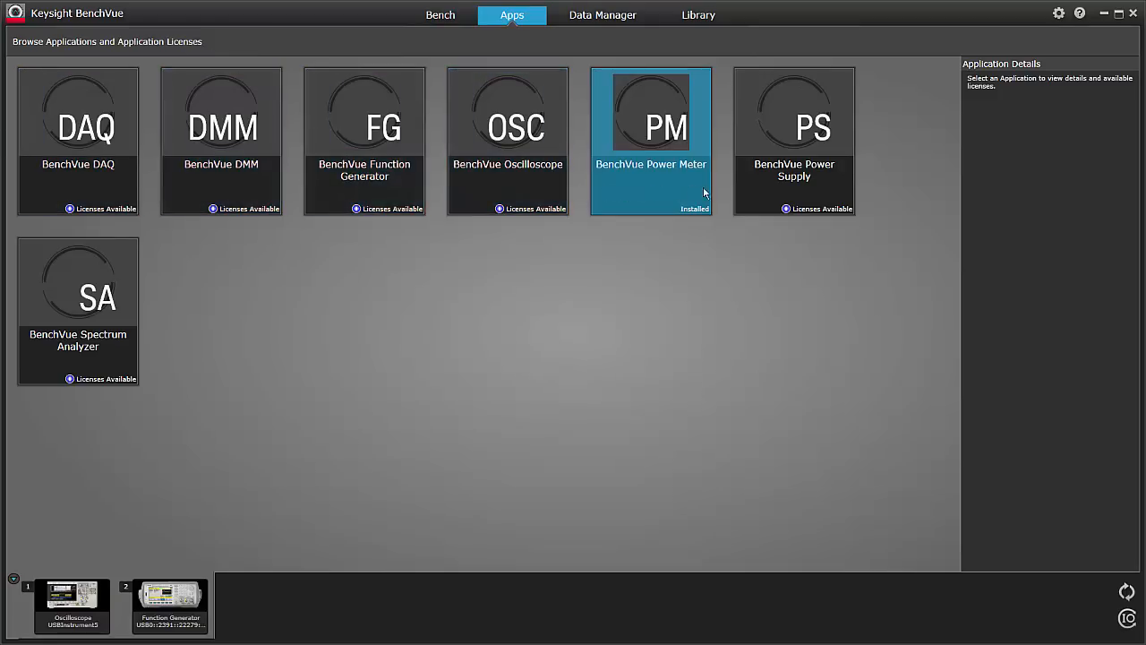
click(78, 296)
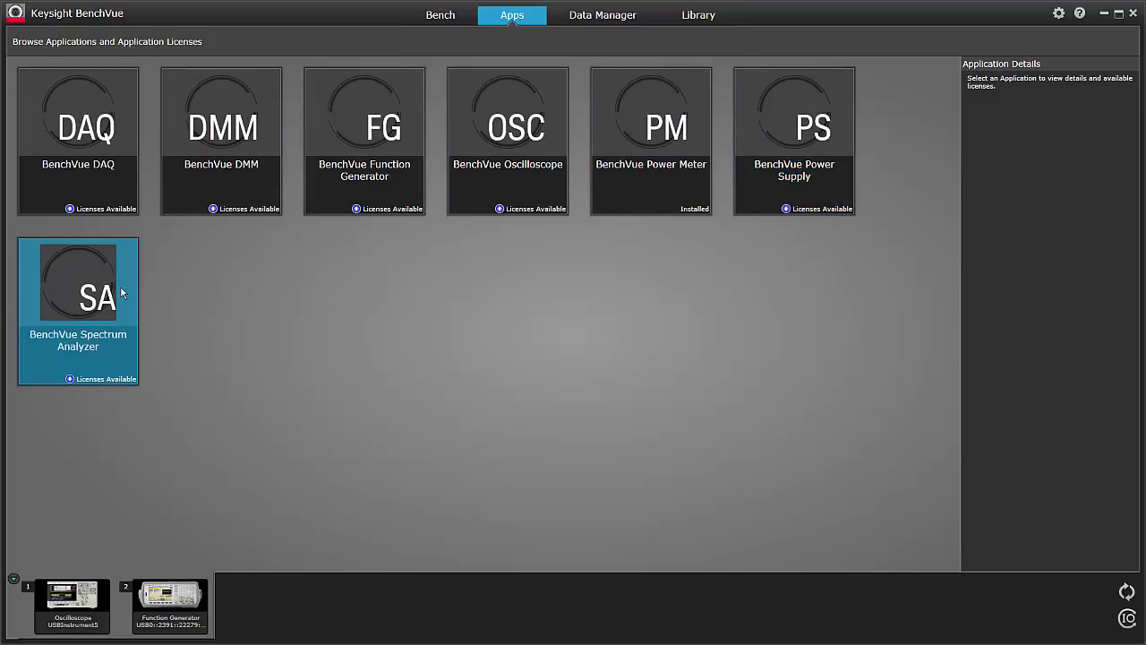
mouse_move(475, 300)
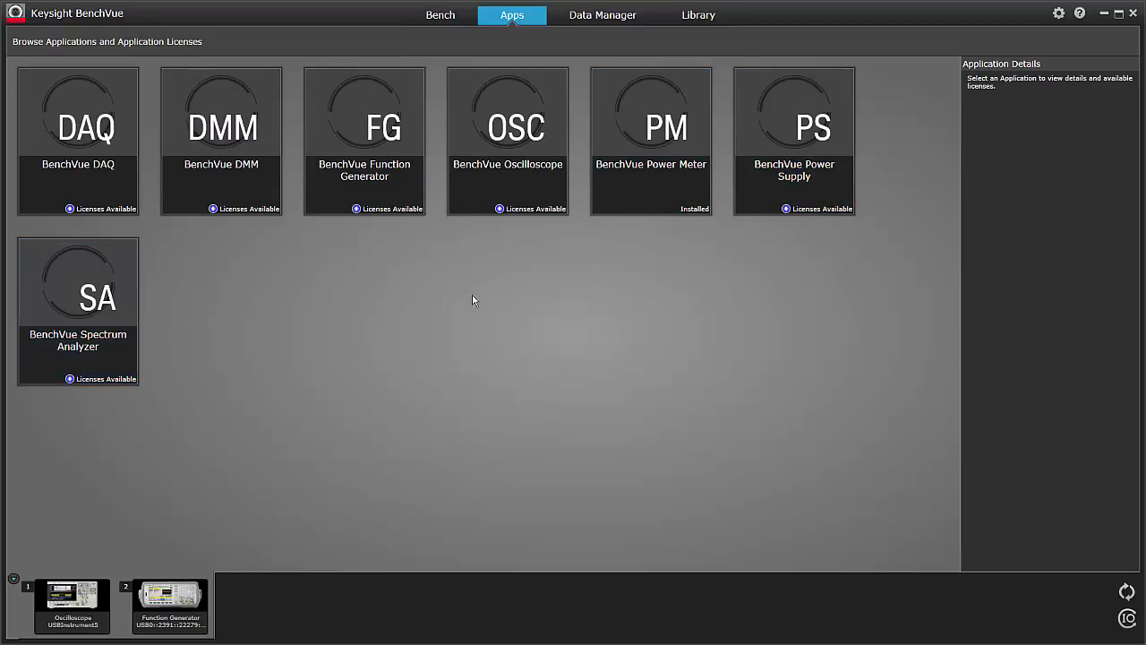
mouse_move(522, 235)
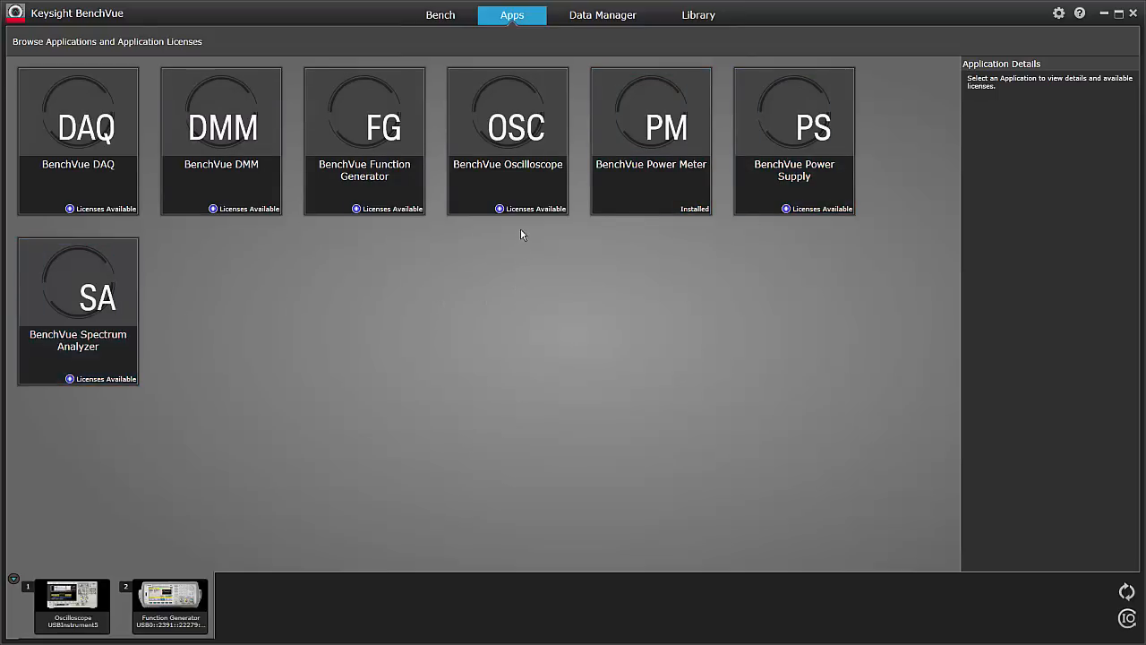
click(508, 140)
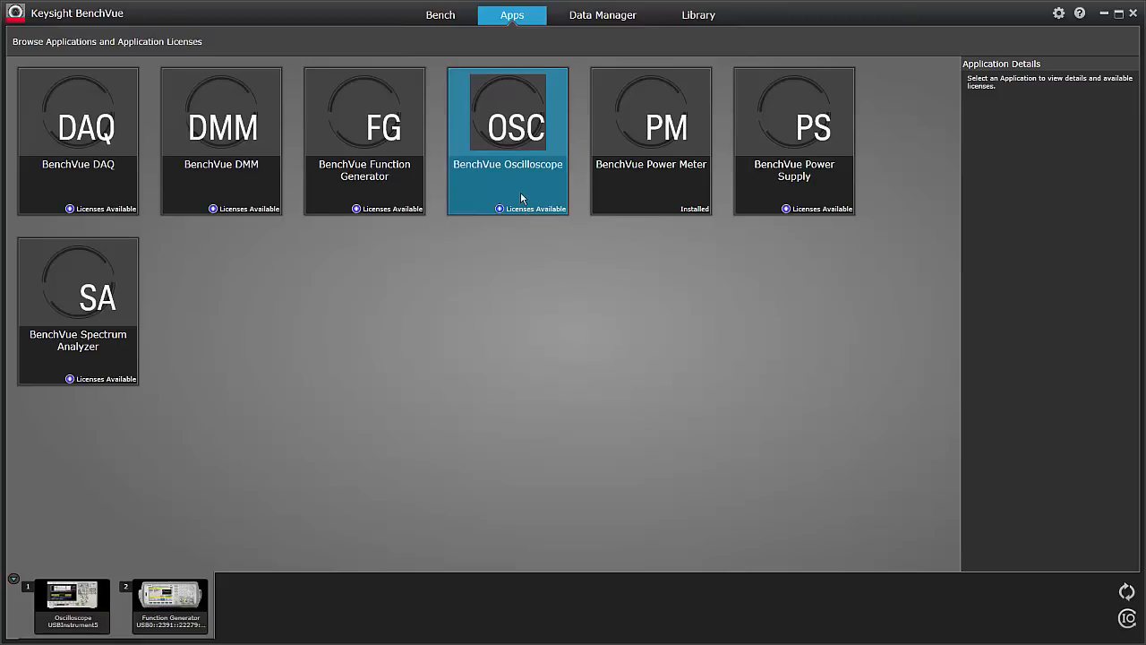
click(508, 141)
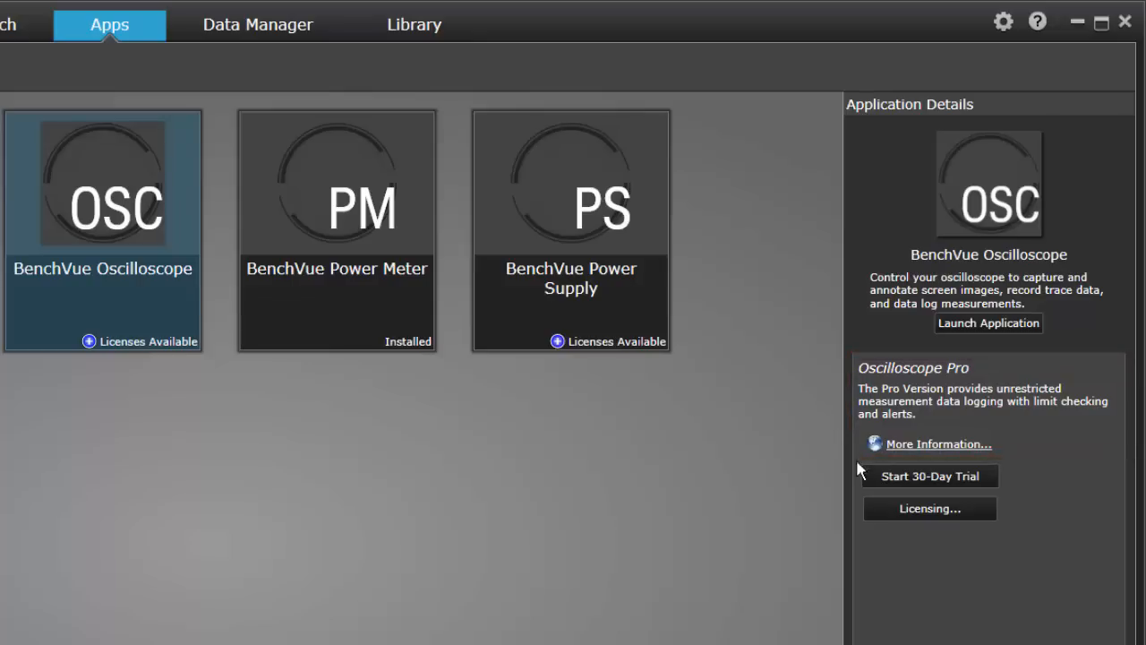
mouse_move(928, 475)
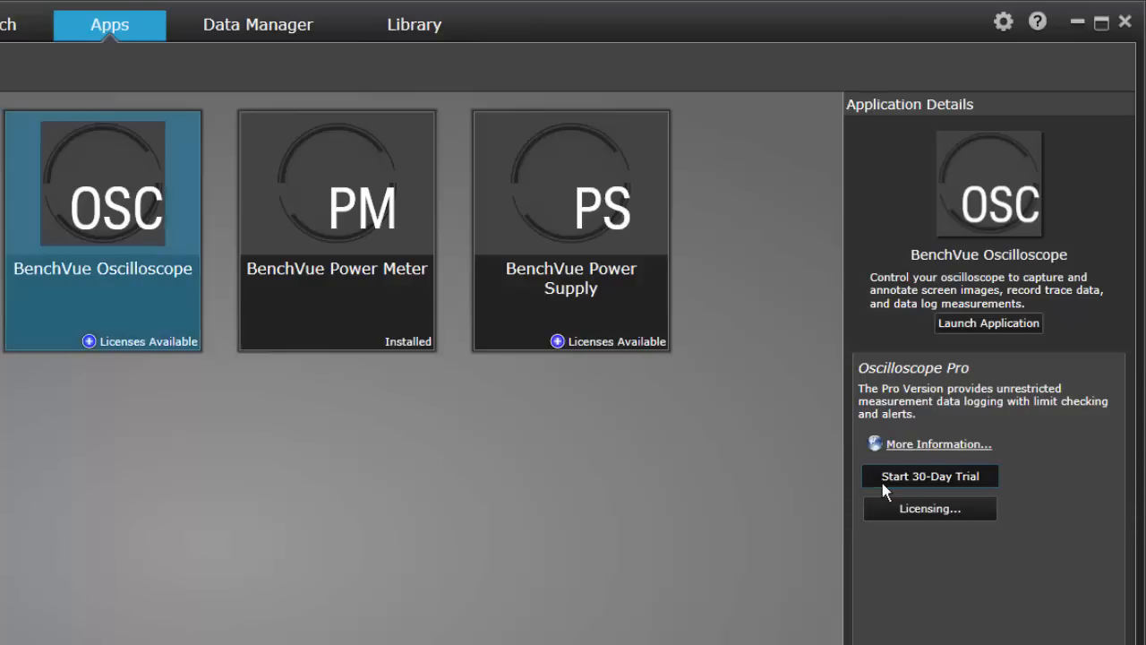
- Enable the 30-day Oscilloscope Pro trial and dismiss the Trial Enabled confirmation
click(928, 475)
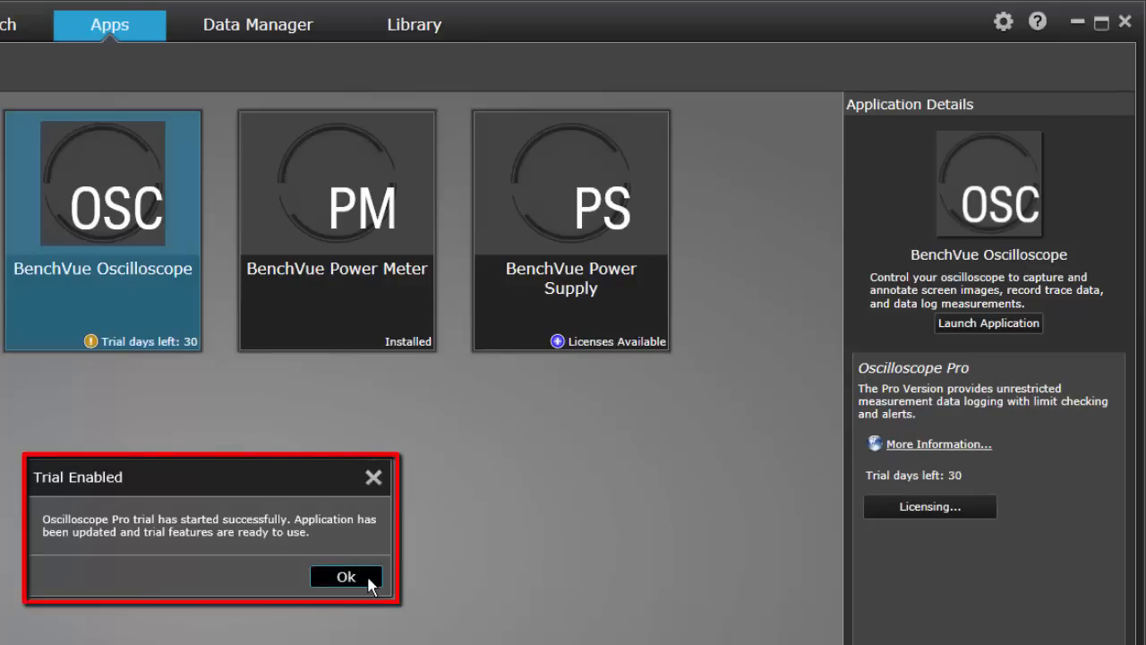
click(345, 576)
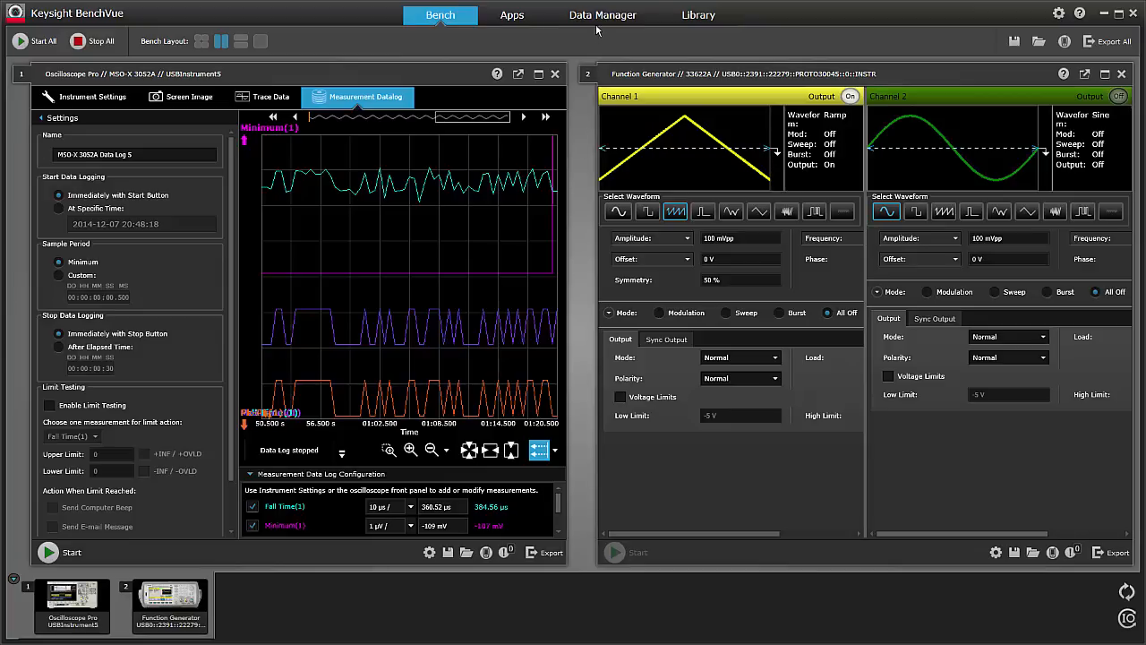
- Open the Data Manager listing saved data logs grouped by application
click(602, 14)
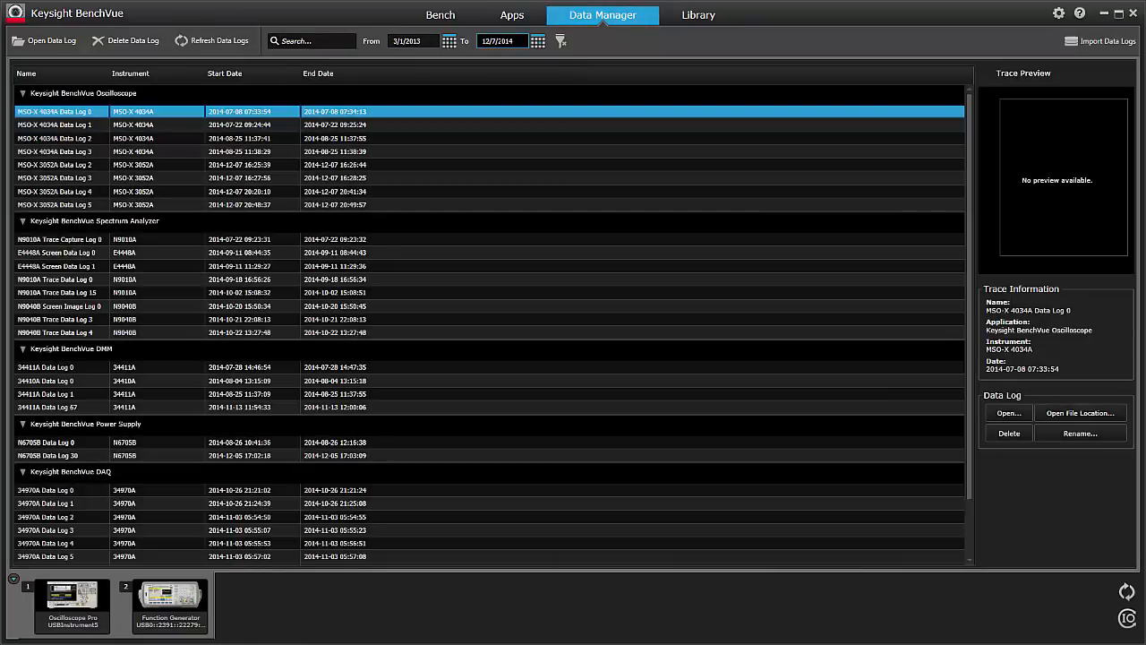
- Preview 34410A Data Log 0 and 34411A Data Log 67, then open Log 67 in the viewer
click(233, 380)
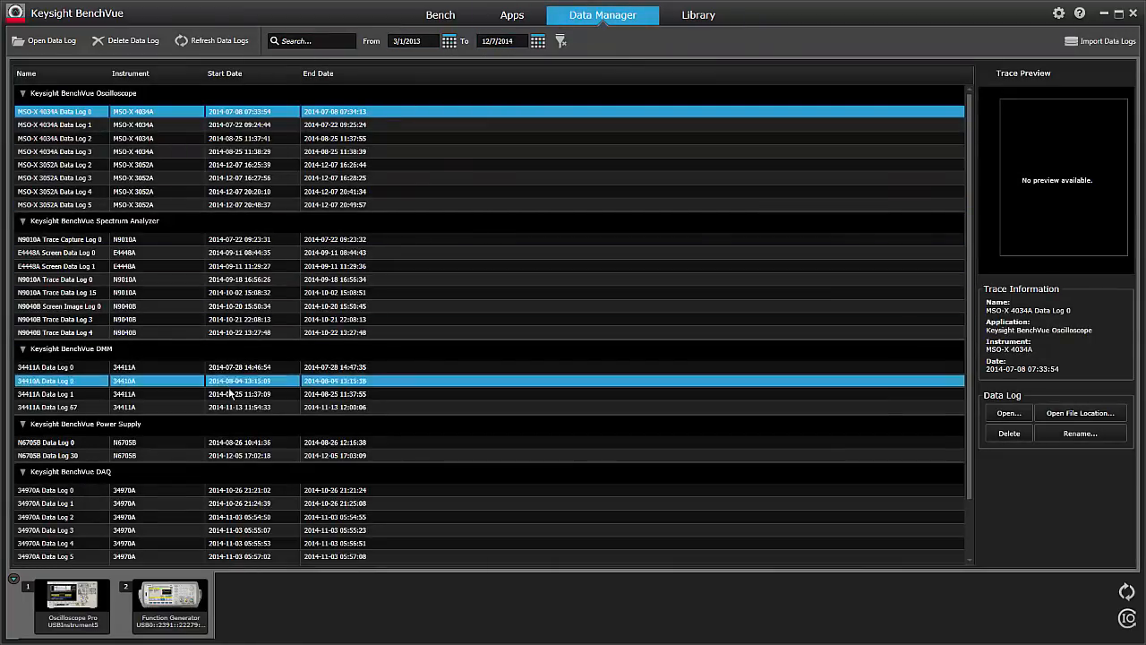
click(54, 407)
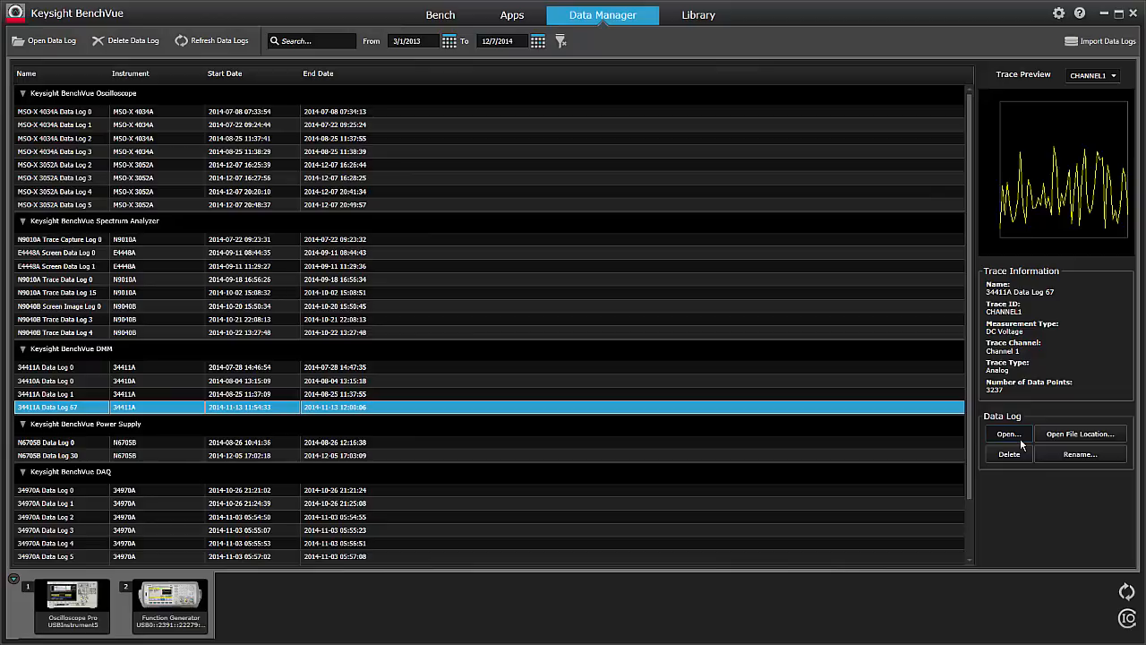
mouse_move(274, 409)
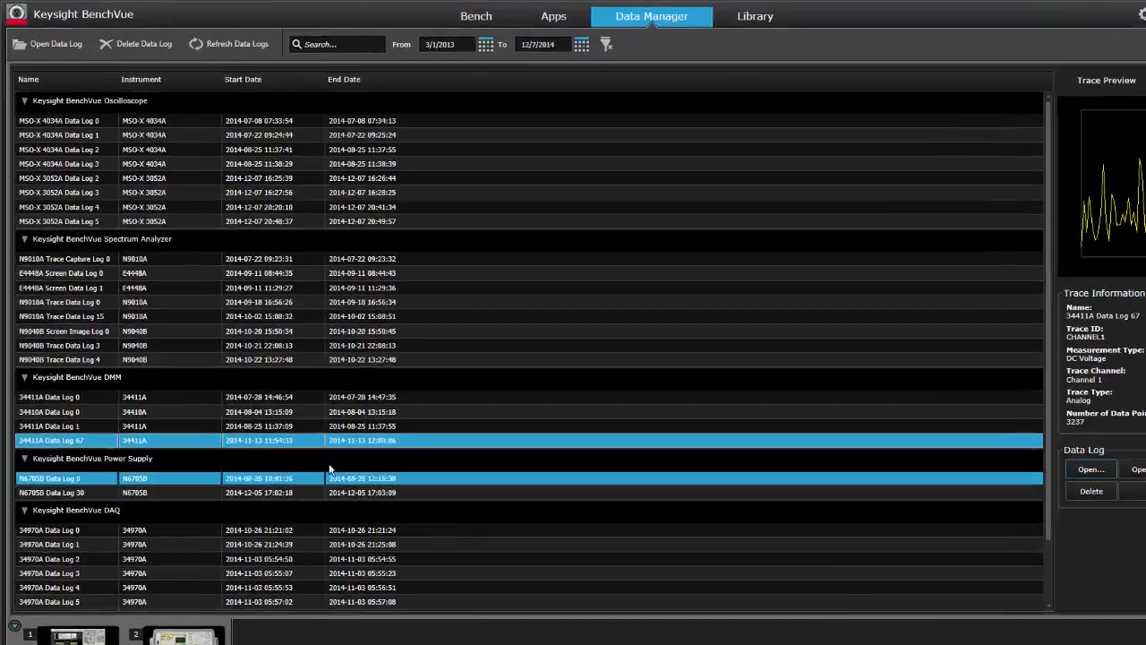
click(1091, 470)
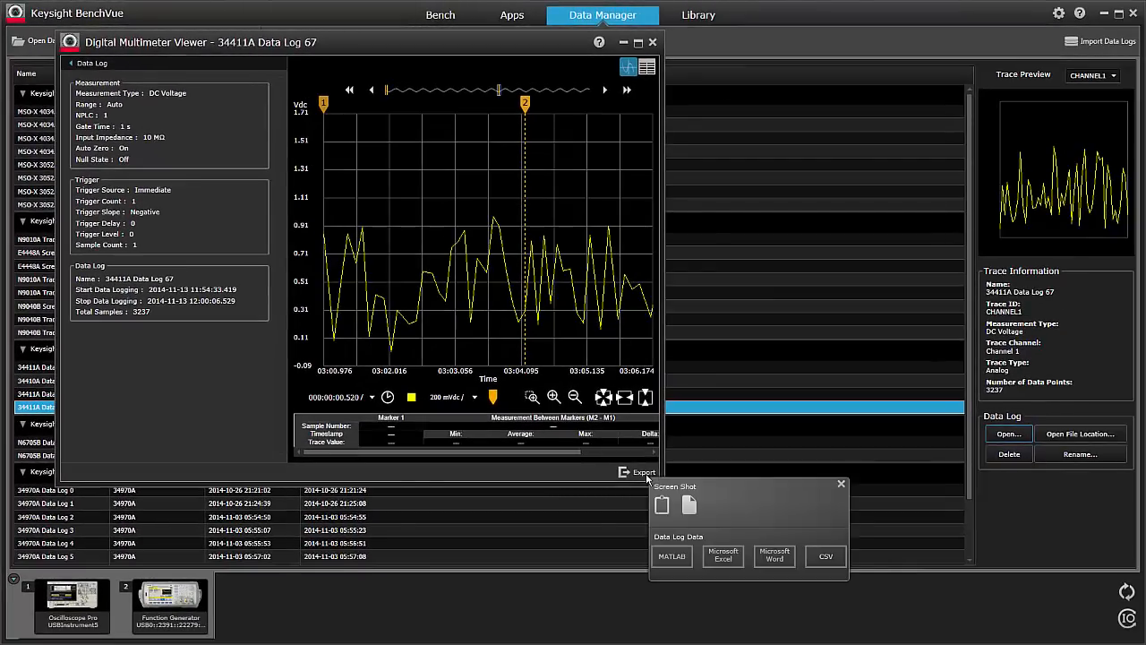
- Export the multimeter log to Microsoft Word as Trace 8, then close the report
click(773, 556)
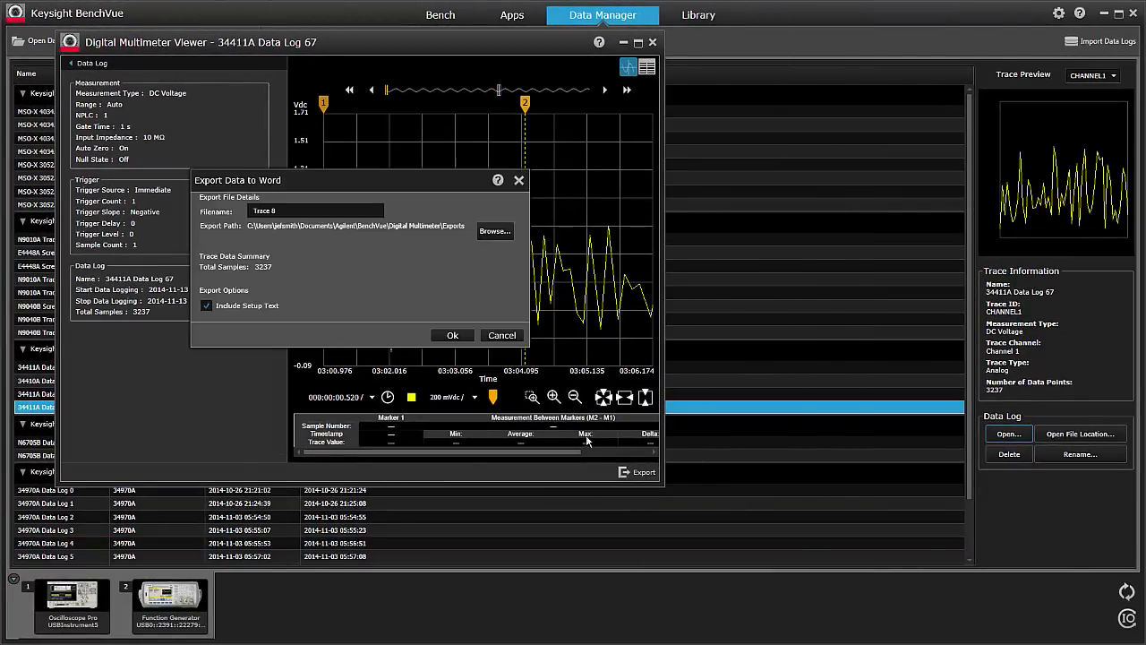
click(452, 334)
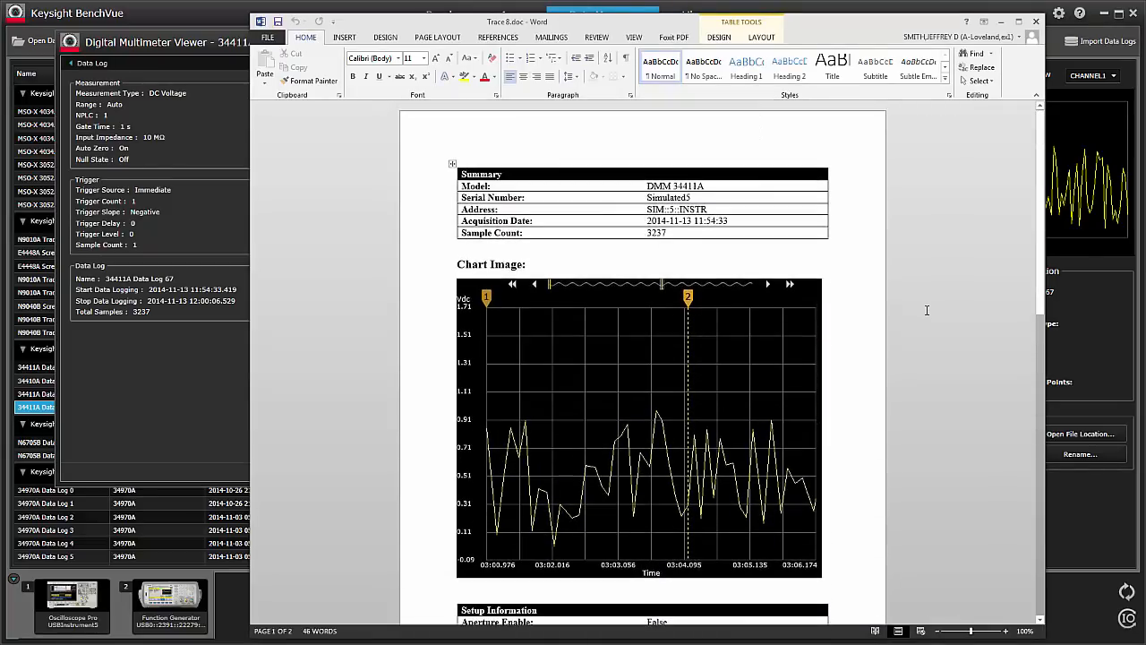
click(602, 14)
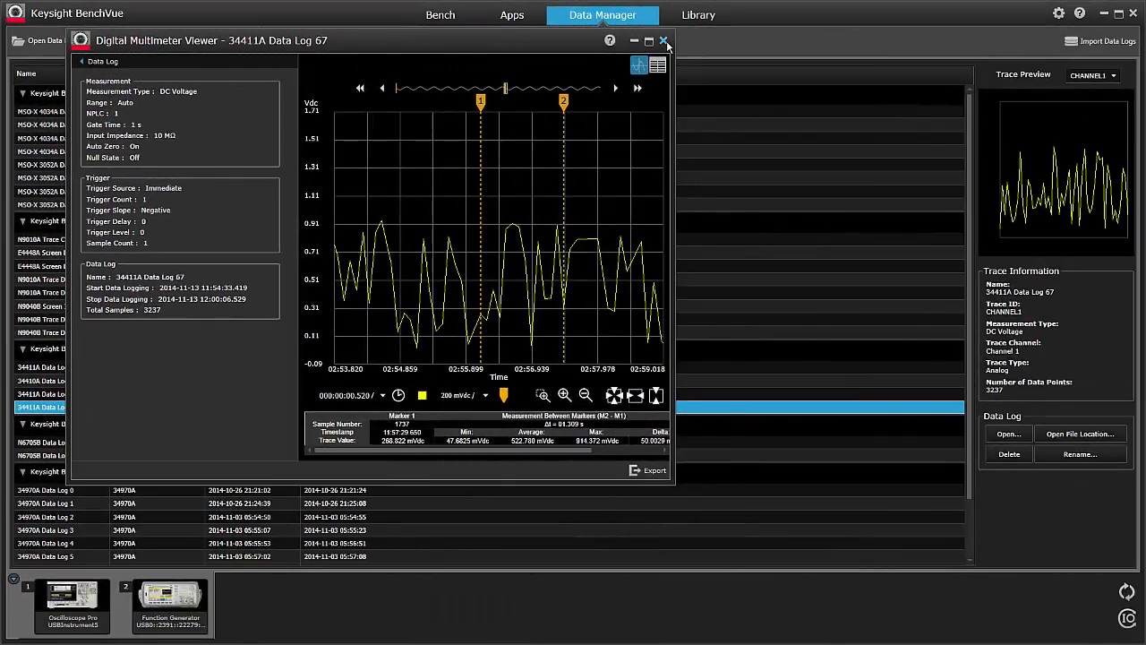
- Close the viewer and open the MSO-X 3052A 'Evaluating Oscilloscope Bandwidths' application note from Library
click(664, 41)
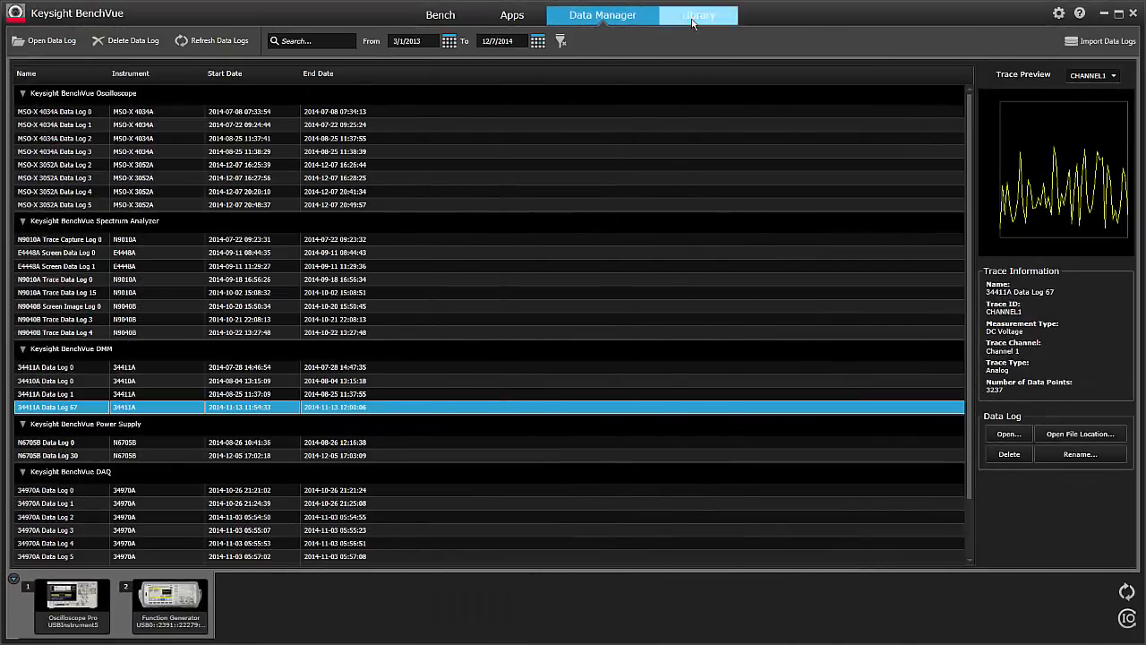
click(697, 16)
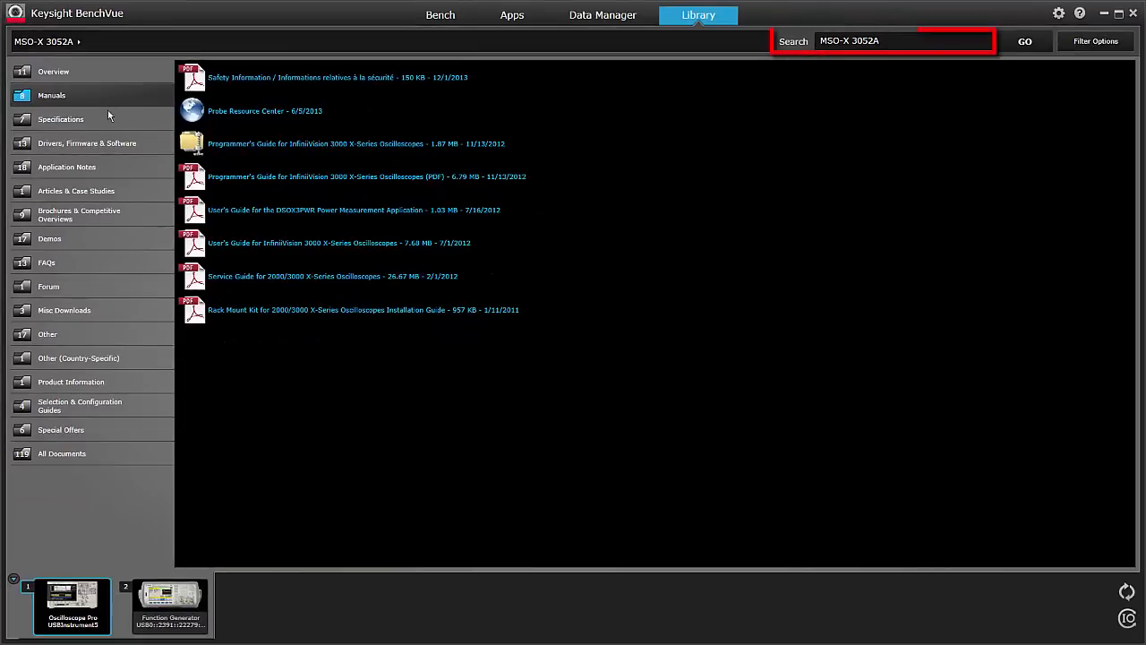
click(87, 144)
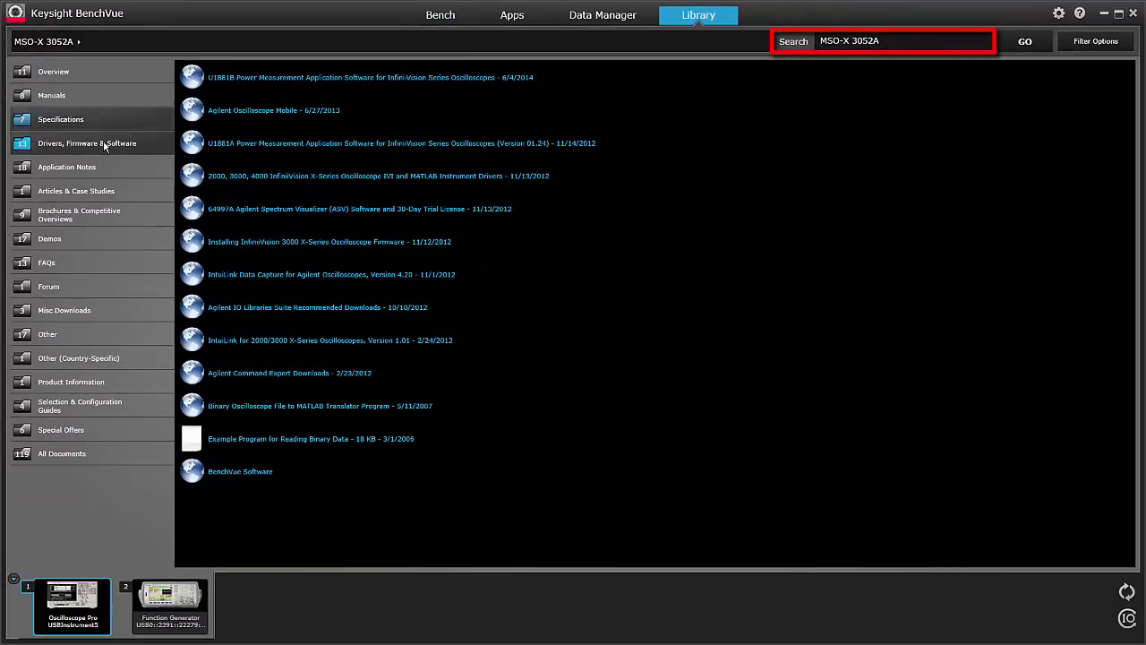
click(67, 166)
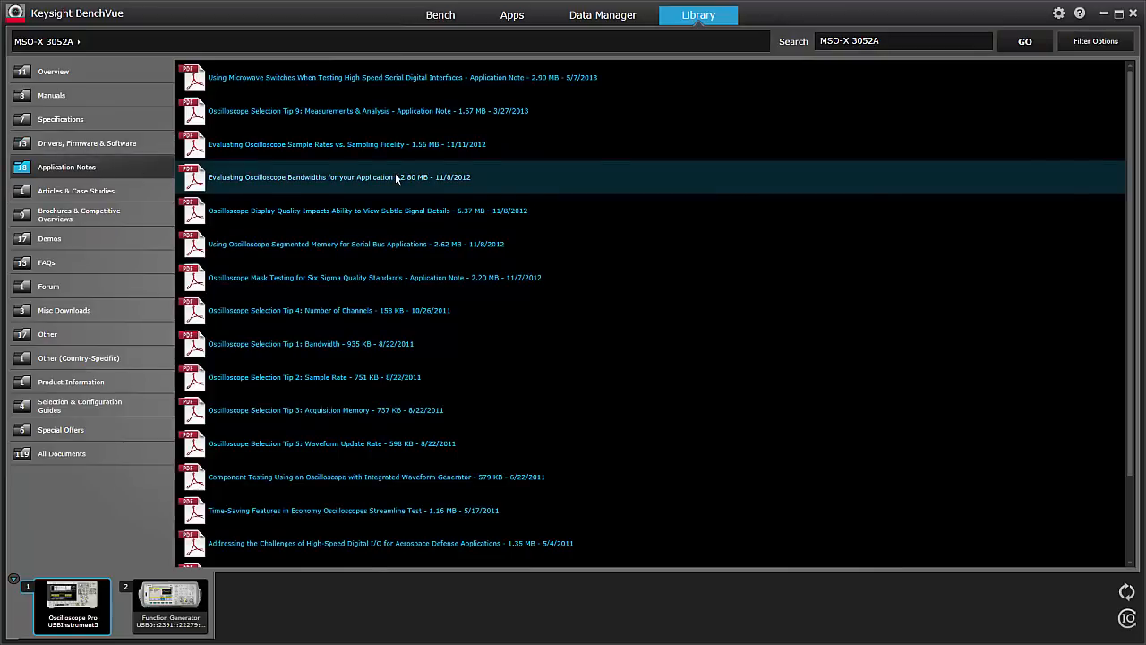
click(300, 176)
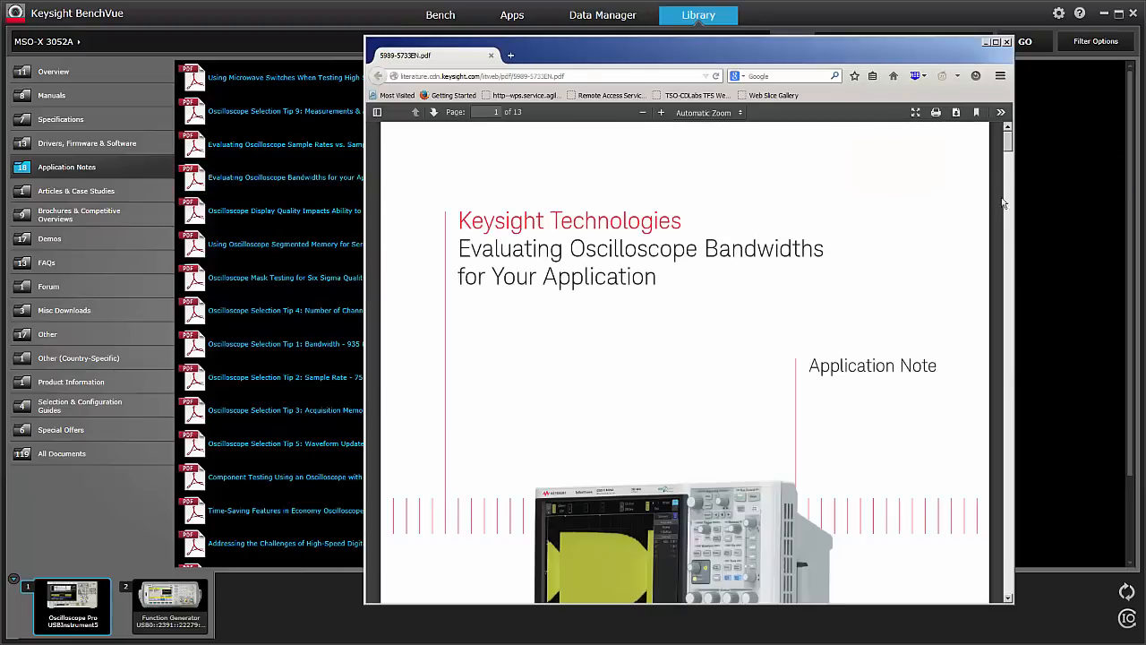
- Scroll the bandwidth application note to the digital clock comparisons on page 7, then close Firefox
scroll(down, 3)
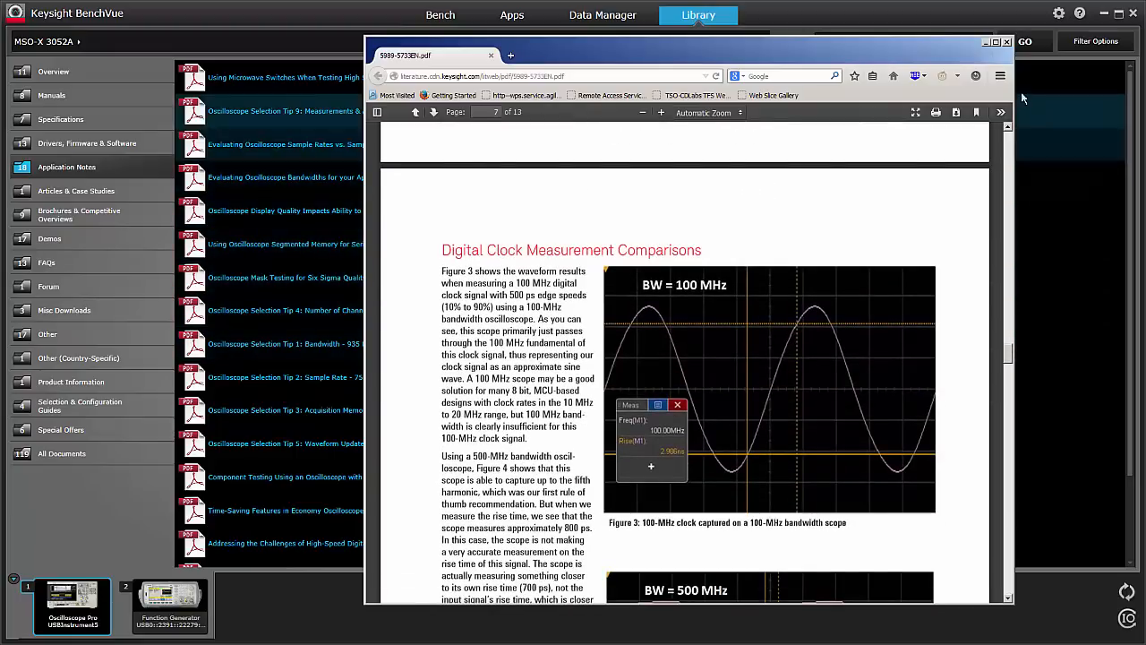
click(1005, 41)
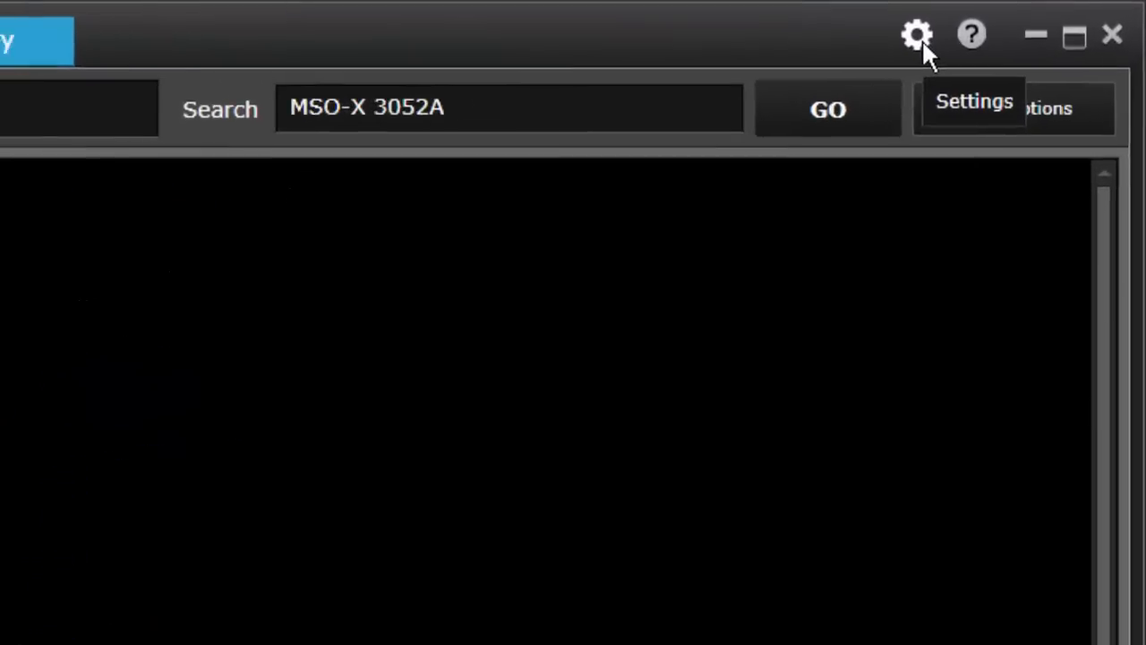
- Enable Demo Mode from the gear Settings menu
click(916, 34)
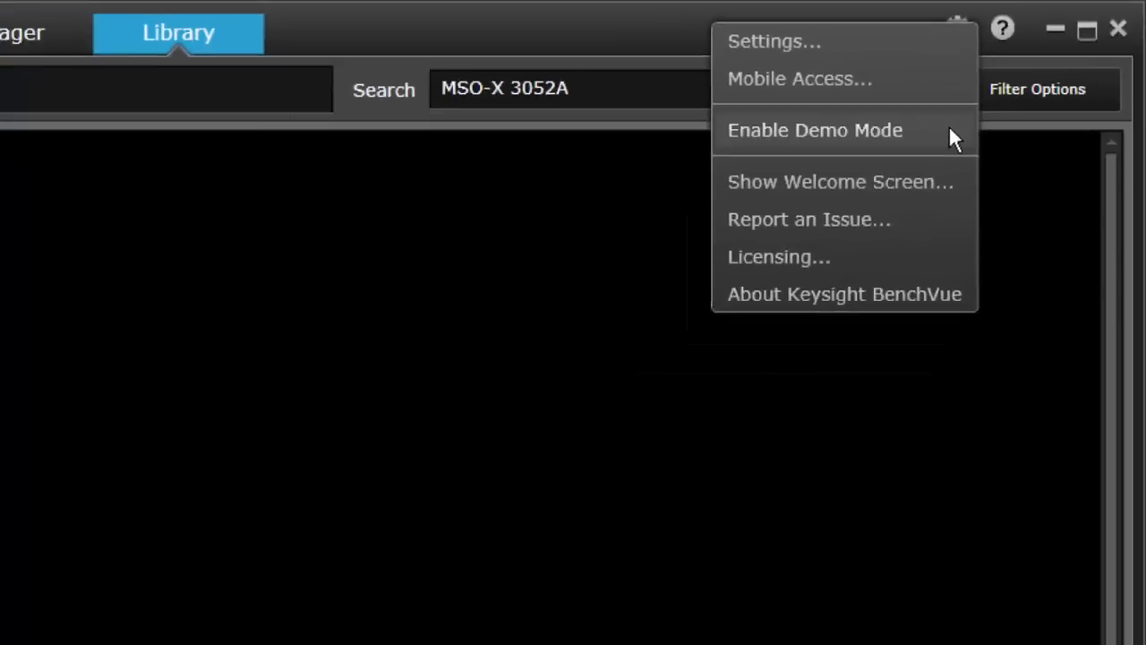
click(814, 130)
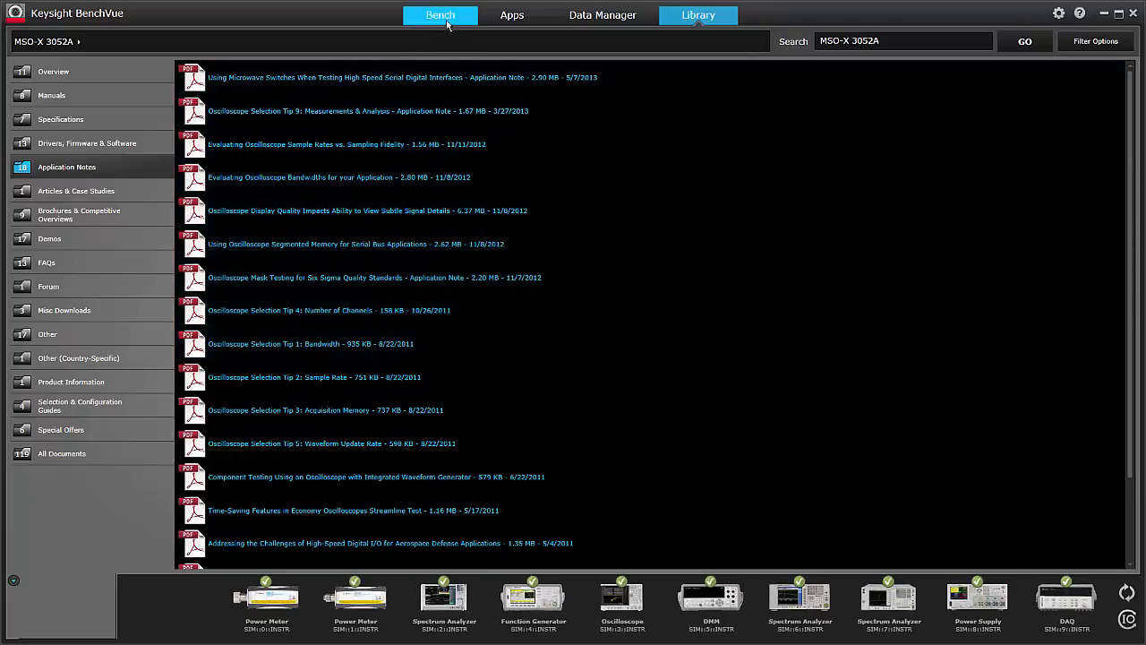
- Switch to the Bench and launch the simulated Power Meter and Spectrum Analyzer
double_click(266, 600)
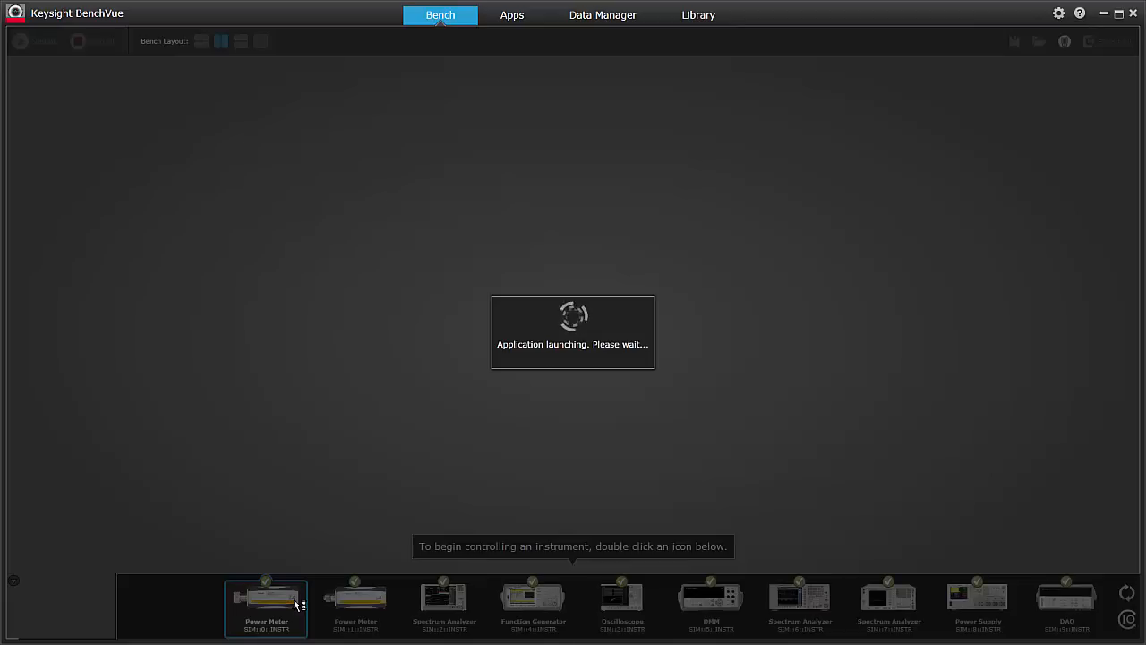
double_click(266, 598)
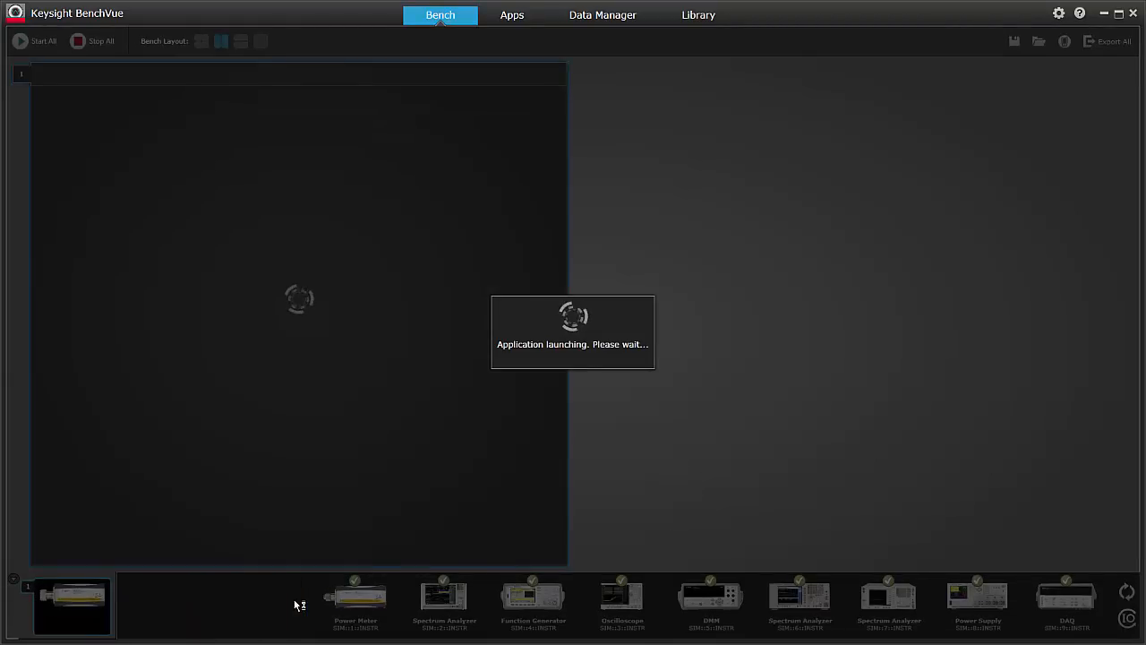
click(355, 596)
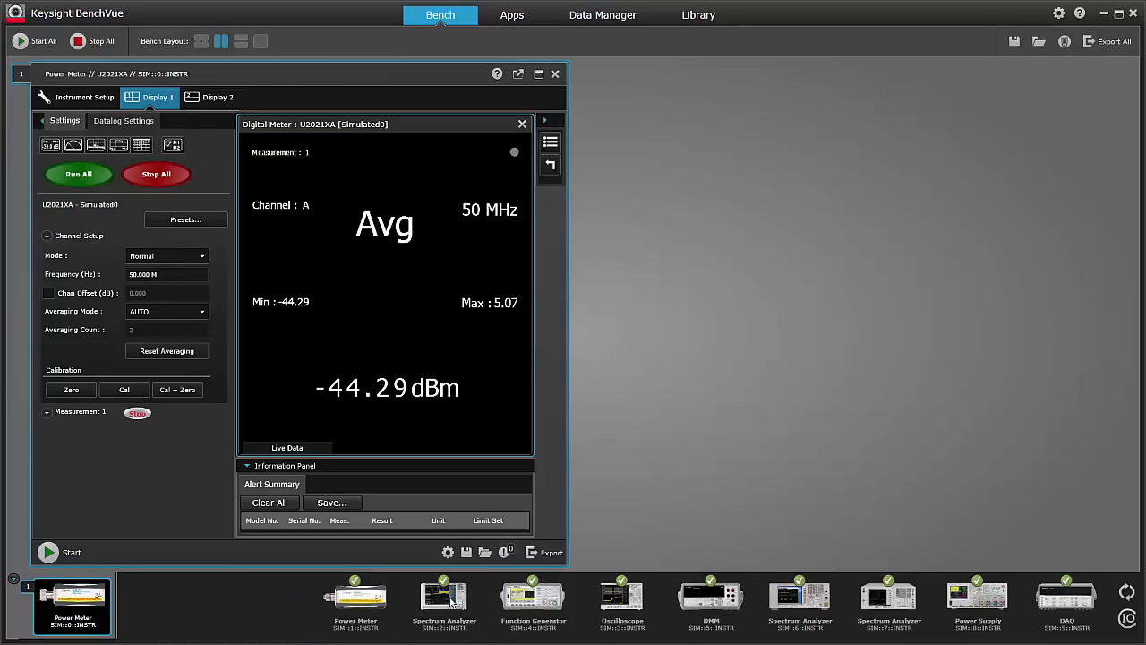
click(443, 600)
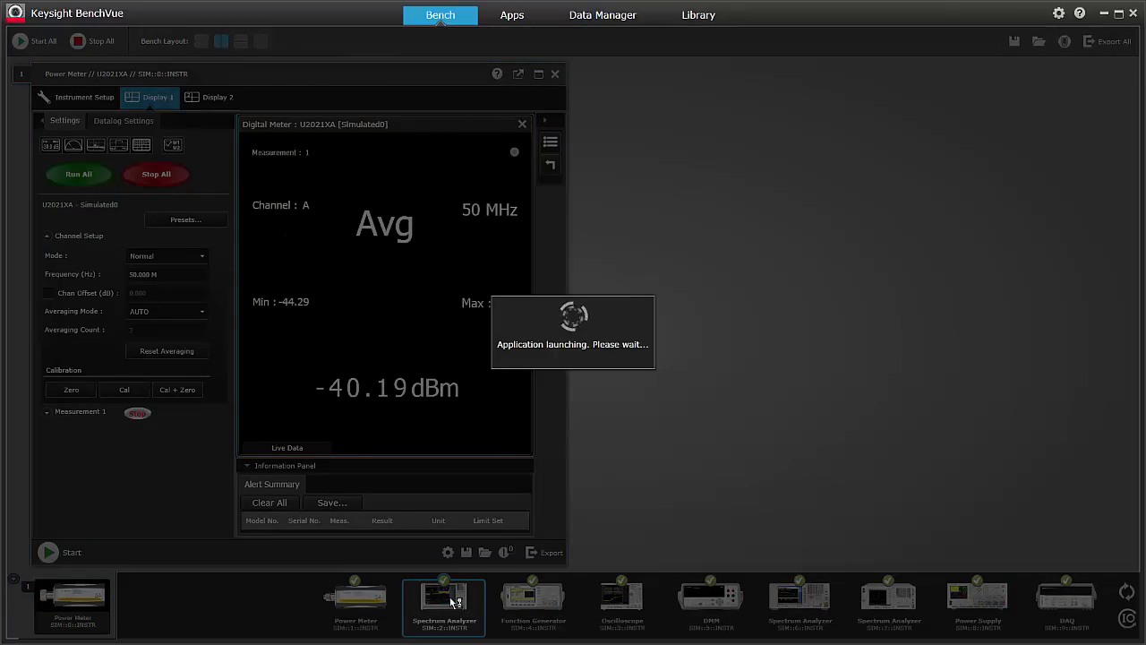
click(443, 600)
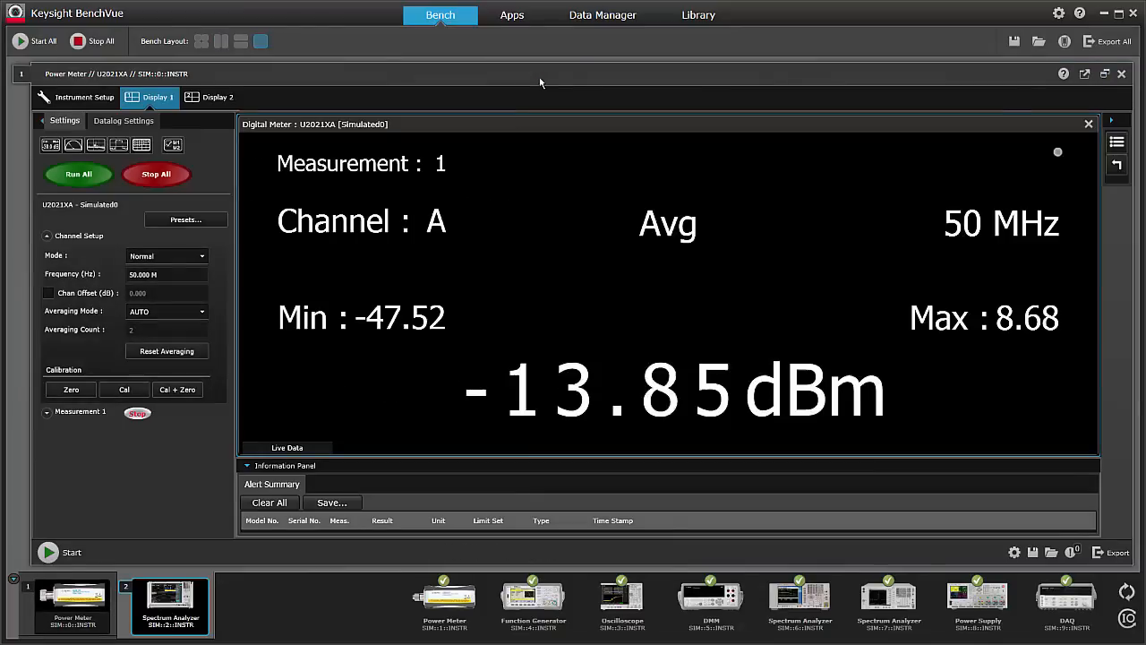
- Use the two-column Bench layout and capture the analyzer's current trace from Trace Data
click(74, 144)
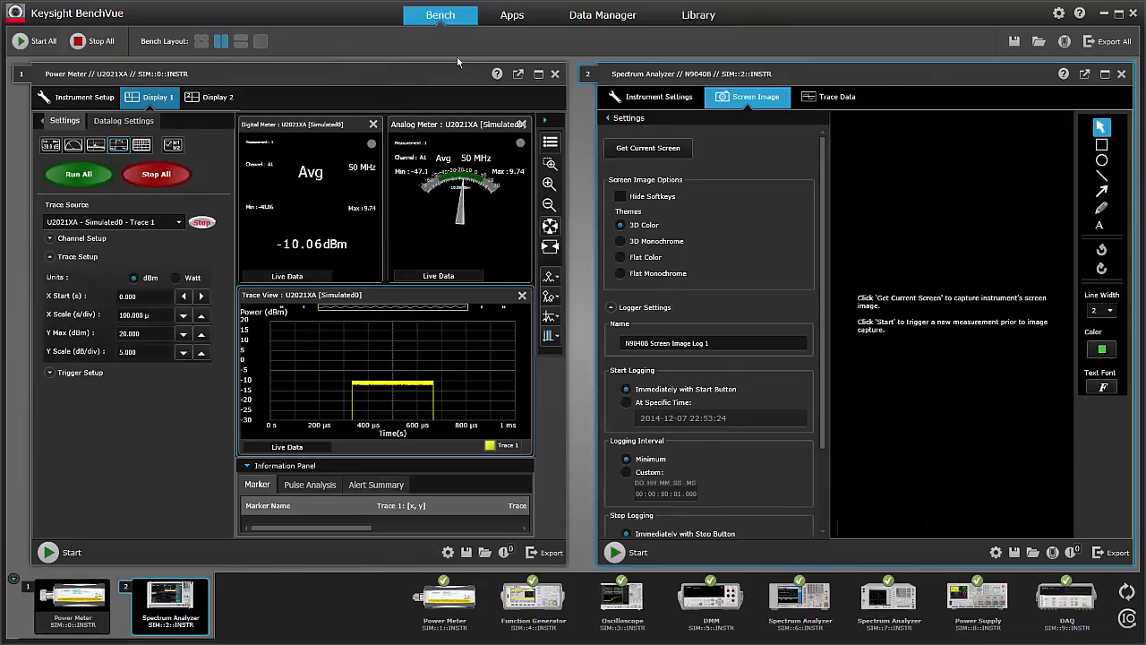
click(836, 97)
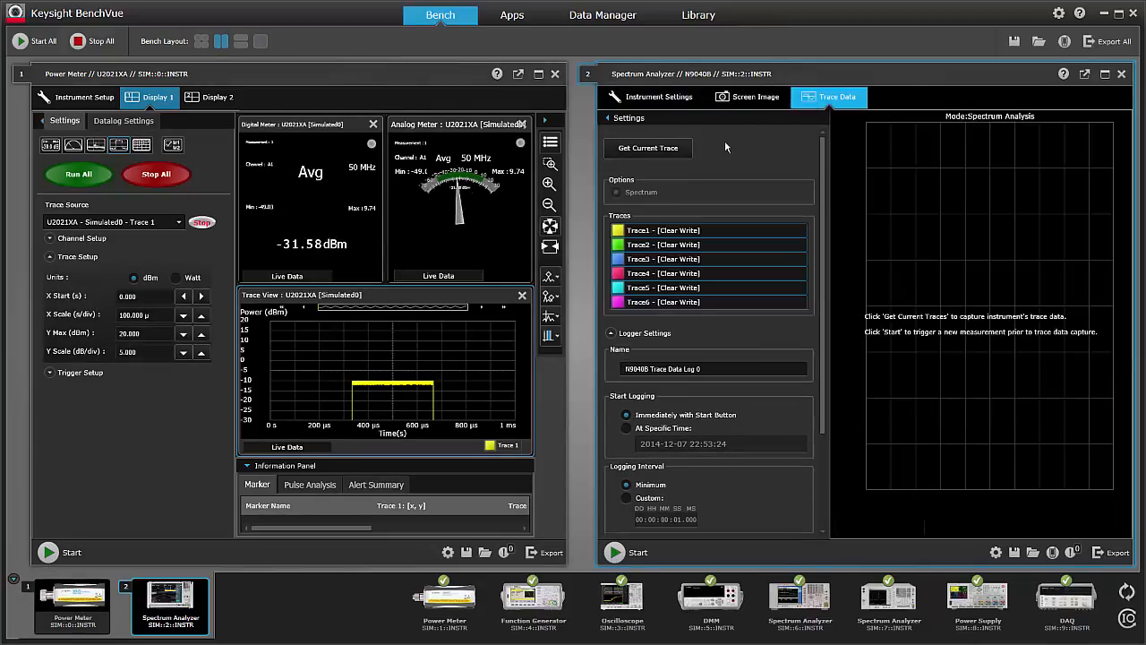
click(647, 148)
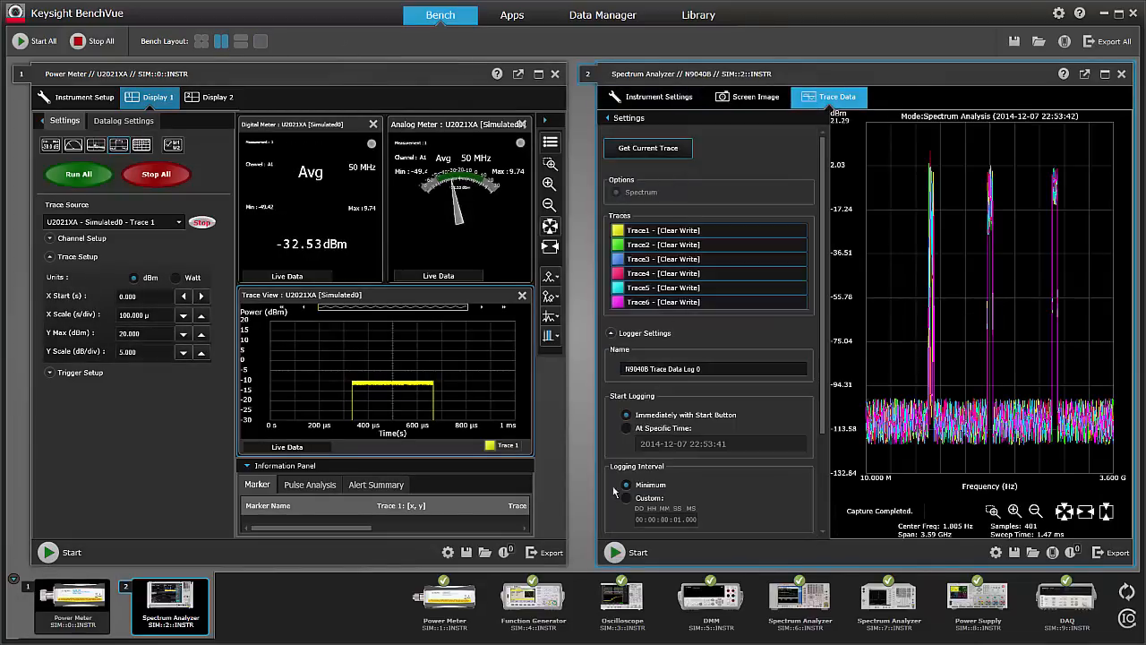